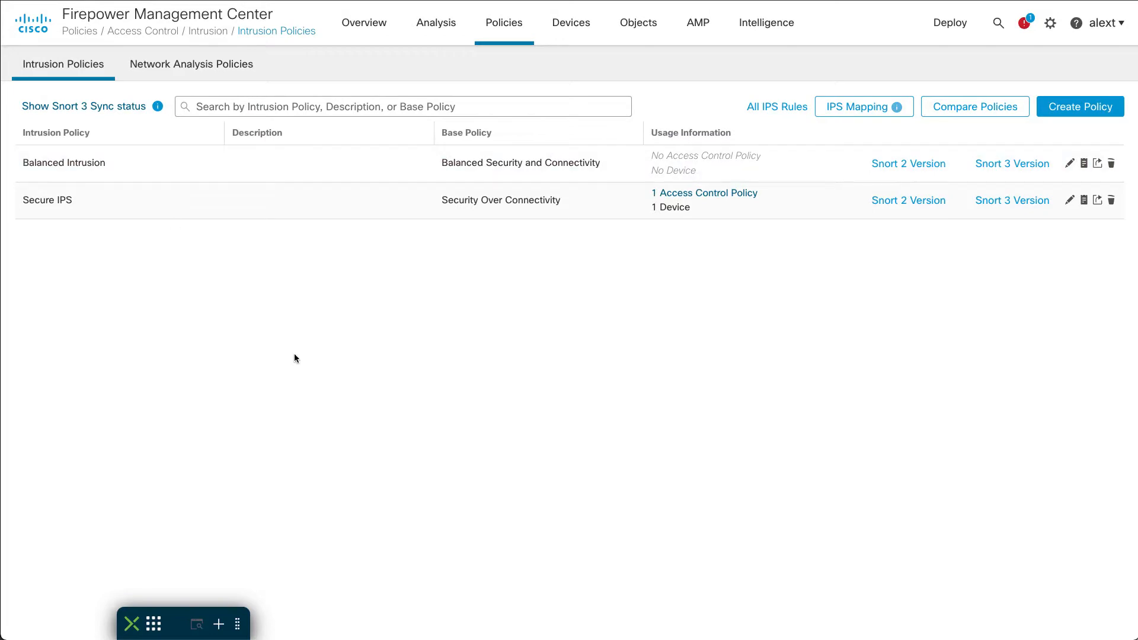
mouse_move(464, 377)
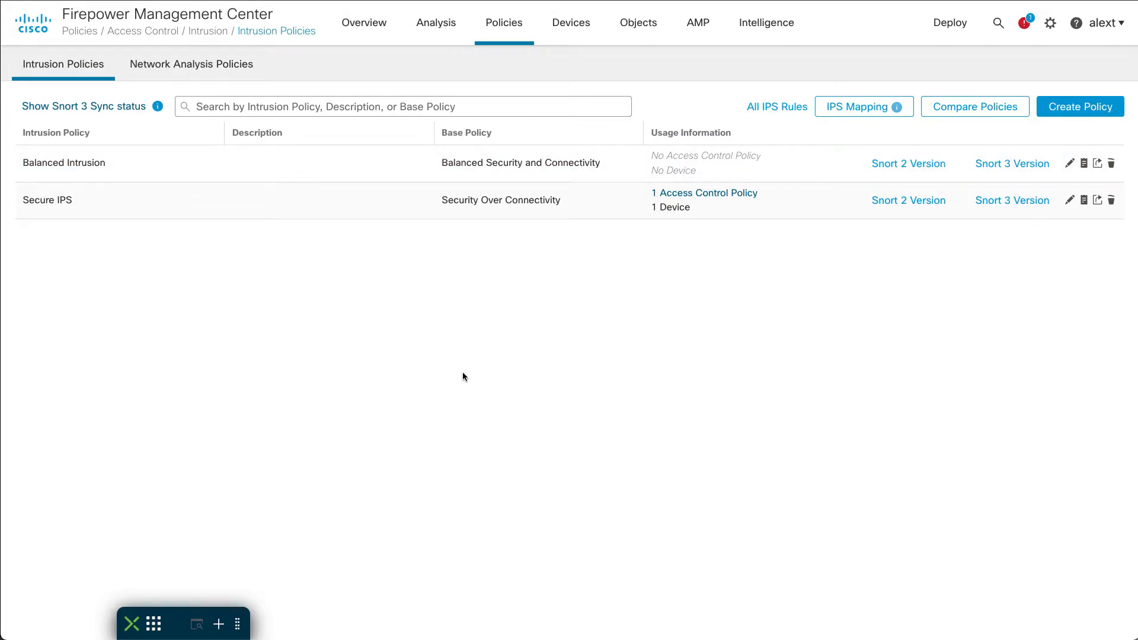
mouse_move(504, 23)
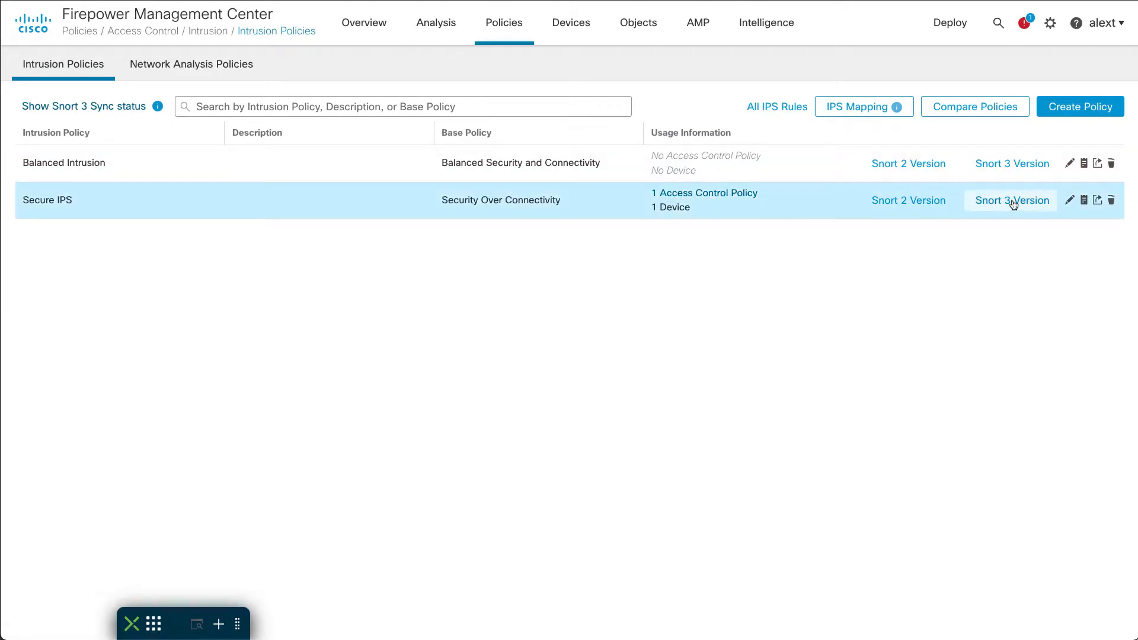
- Open the Snort 3 version of the Secure IPS intrusion policy
left_click(1011, 202)
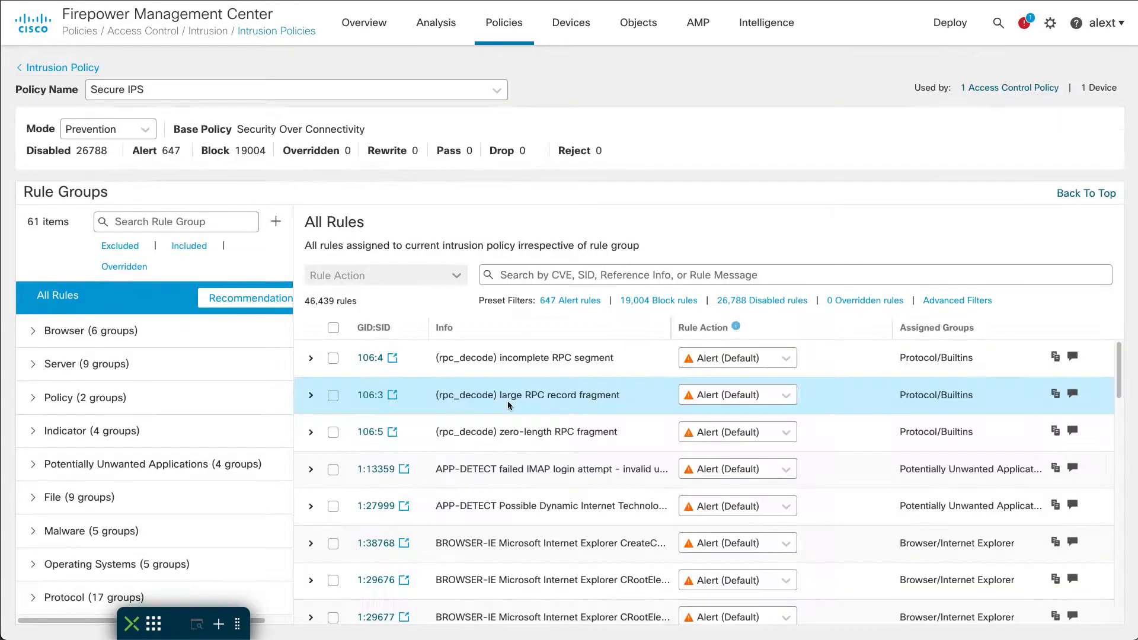
left_click(790, 358)
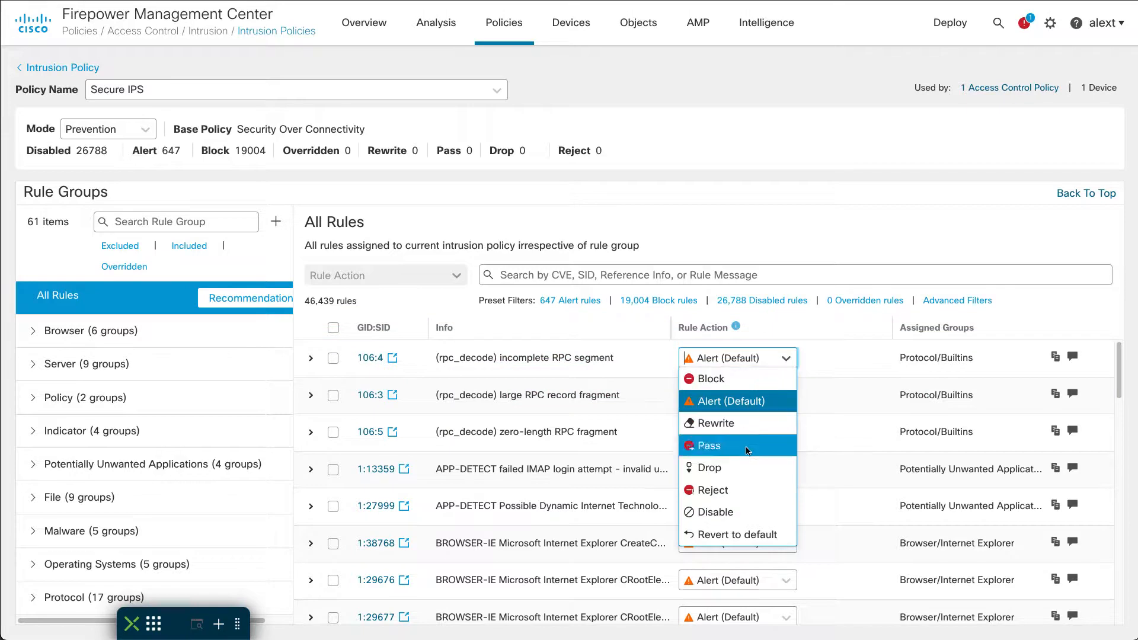
left_click(705, 446)
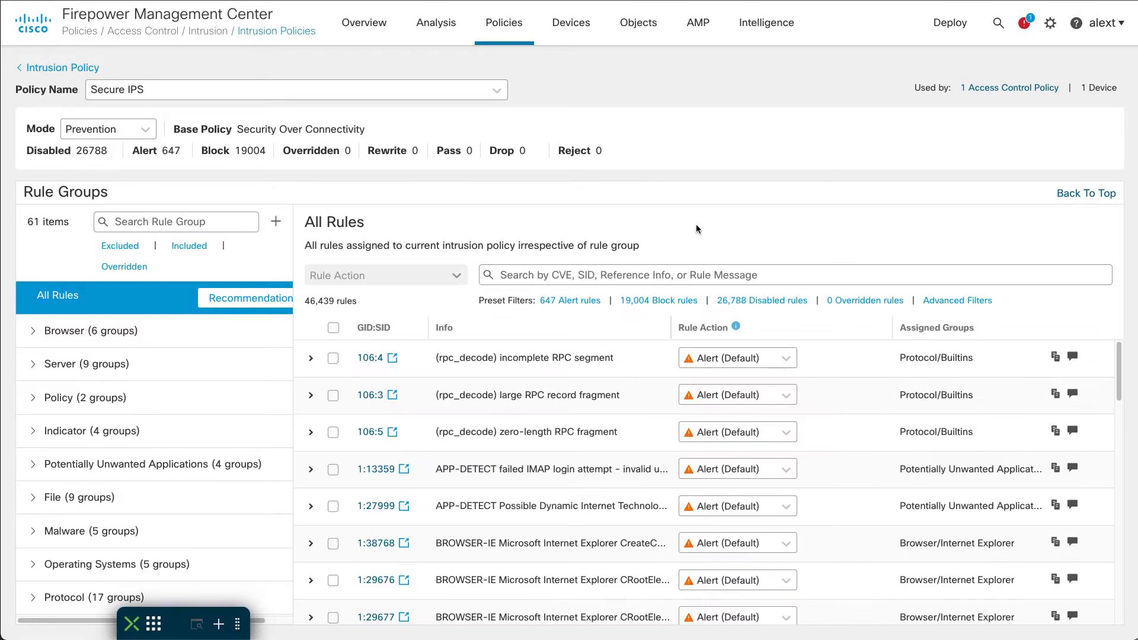
mouse_move(686, 276)
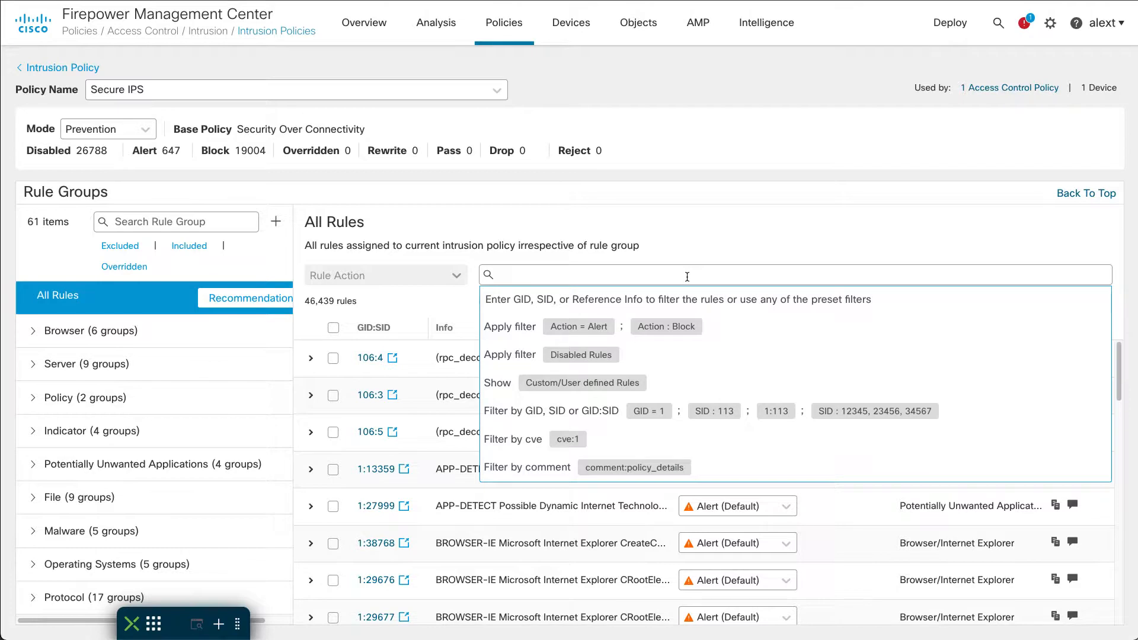
- Filter the rules to 'teamviewer' and expand rule 1:34463's full detection text
type("team")
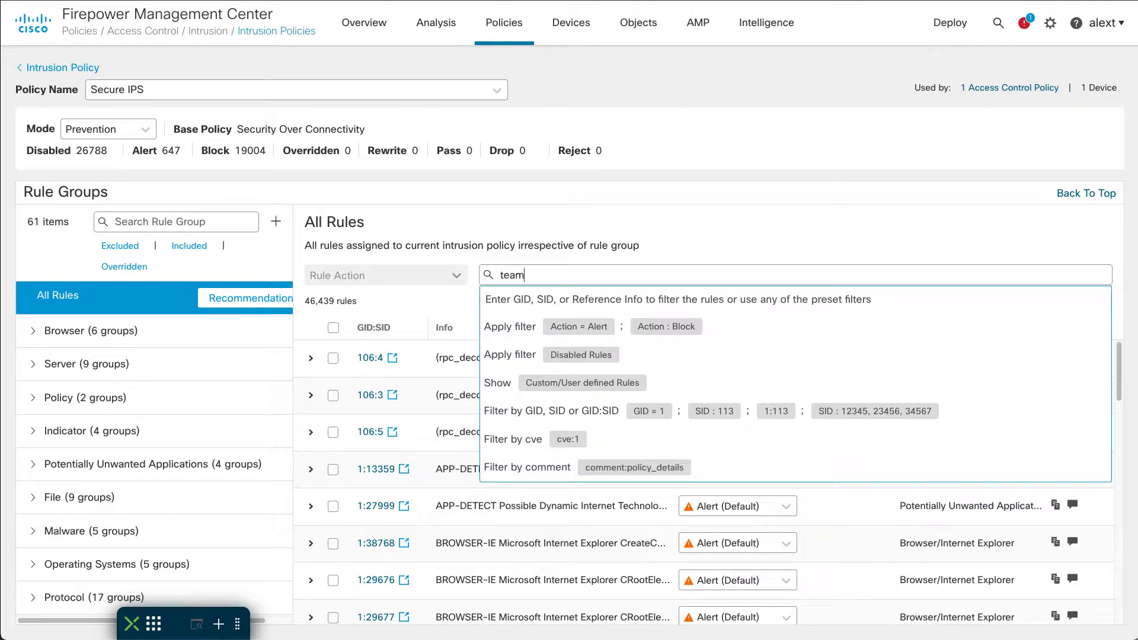
type("teamviewer")
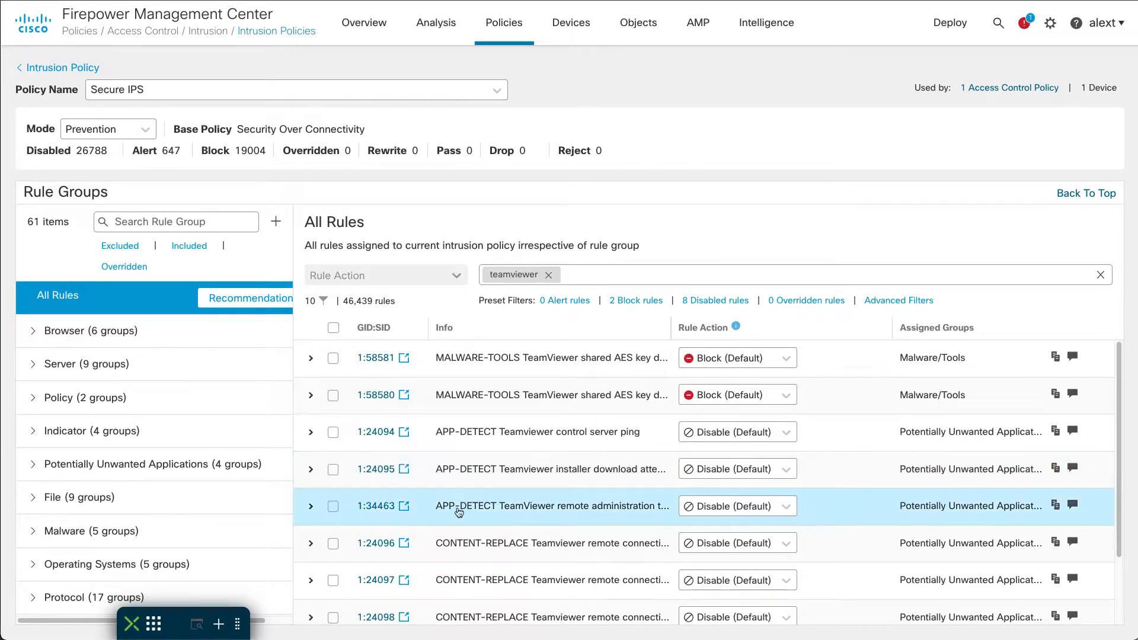
left_click(310, 506)
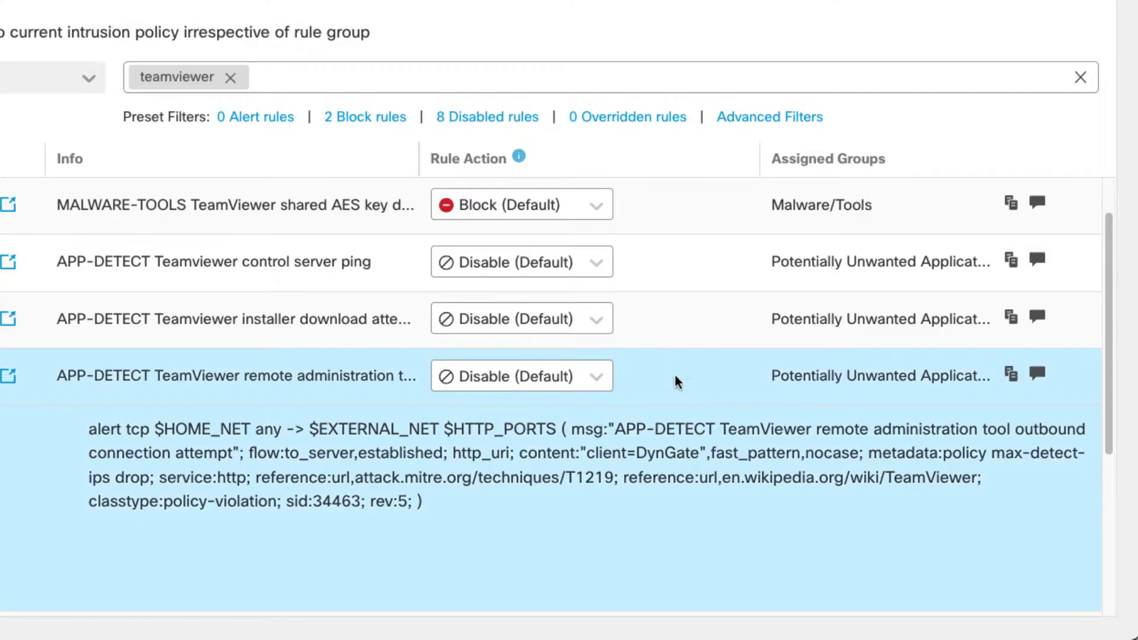
mouse_move(1011, 376)
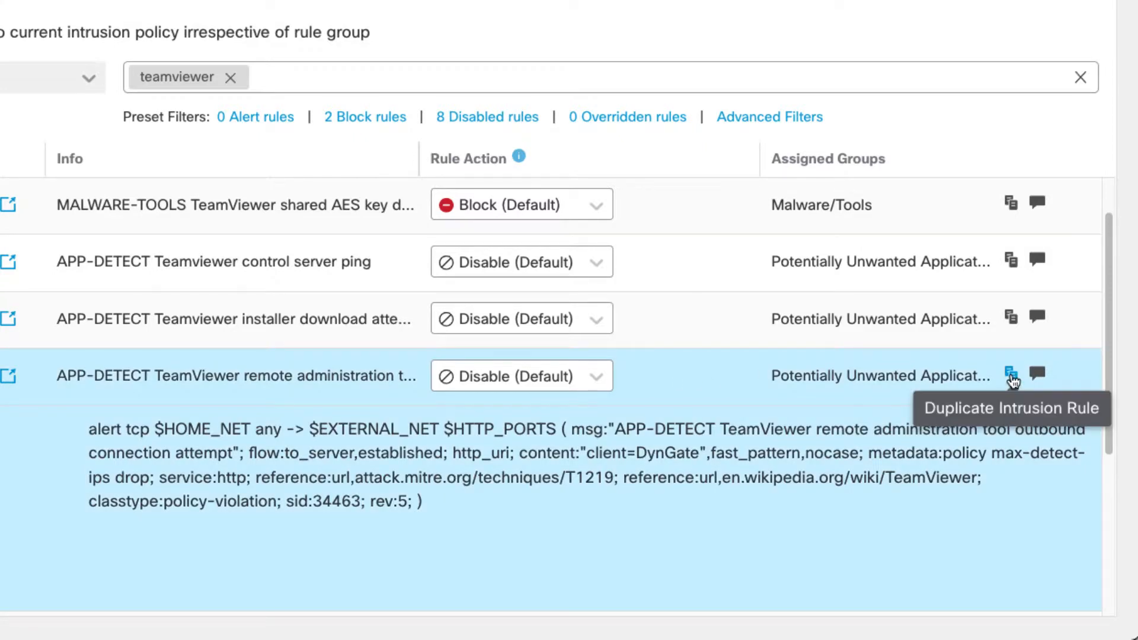
- Duplicate rule 1:34463 and select its leading 'alert' keyword for replacement
left_click(1010, 376)
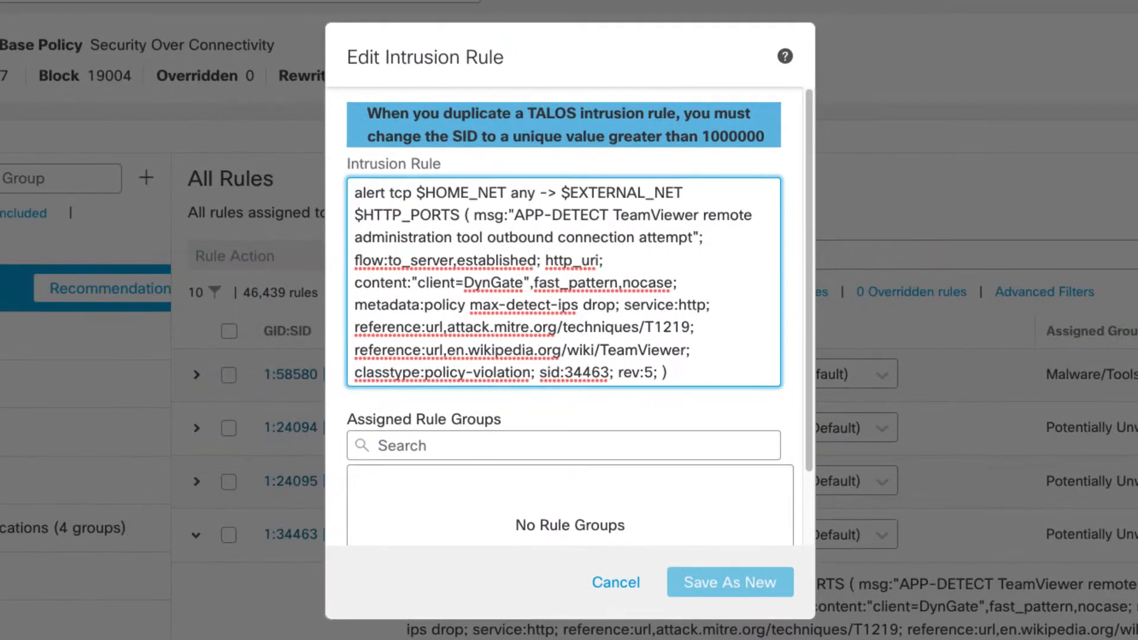
mouse_move(754, 302)
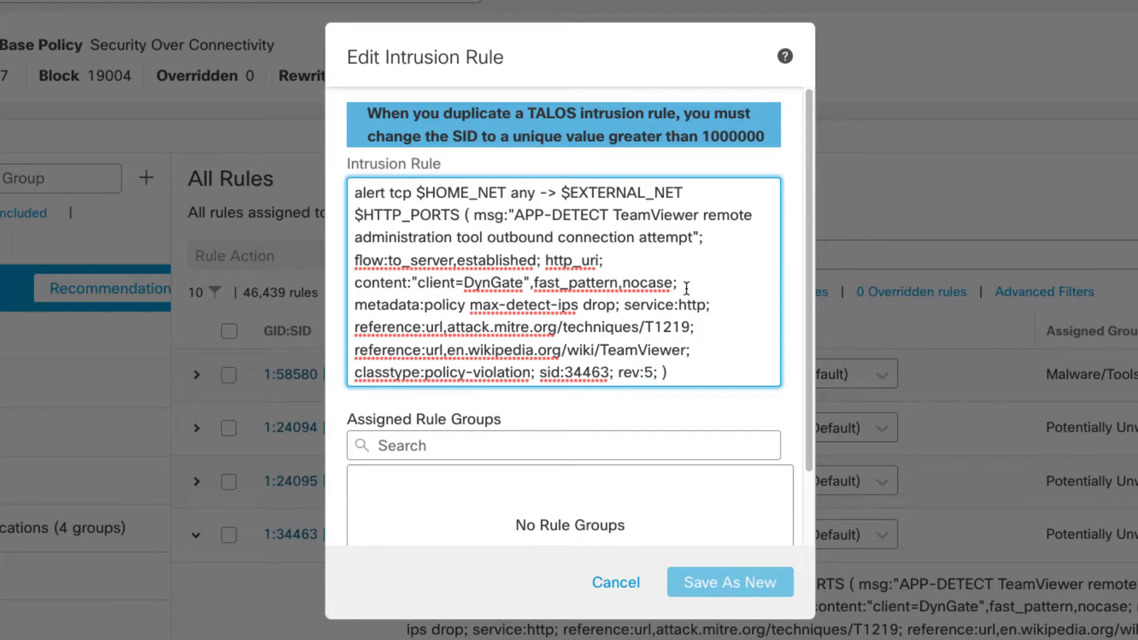
mouse_move(622, 294)
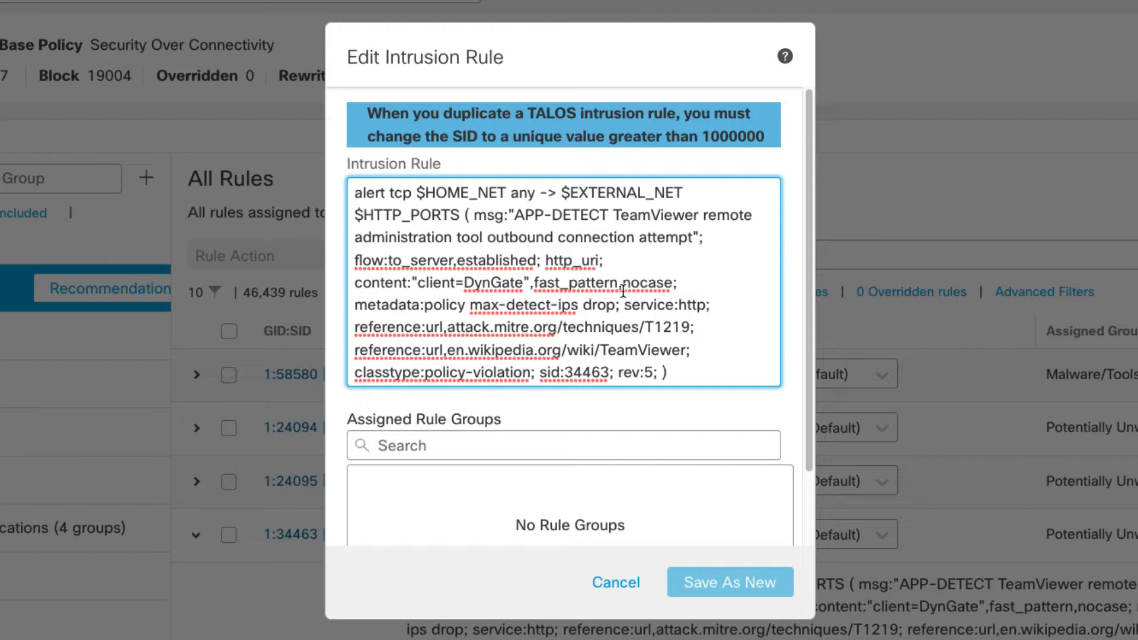
double_click(572, 373)
type("p")
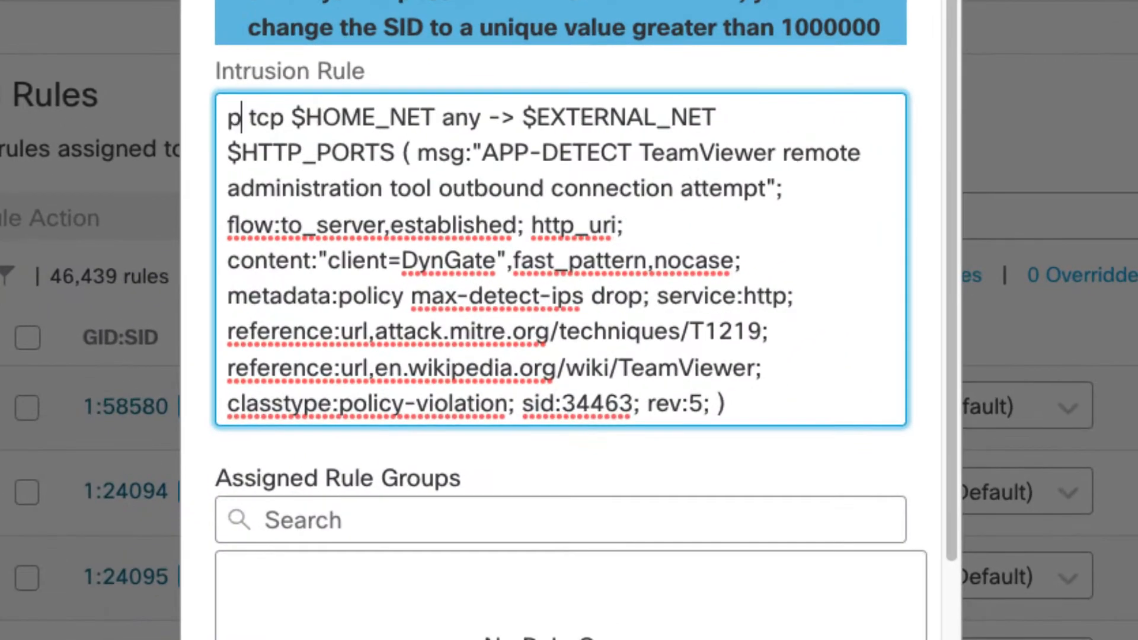
- Change the action to 'pass' and the source from $HOME_NET to 10.1.100.32
type("ass")
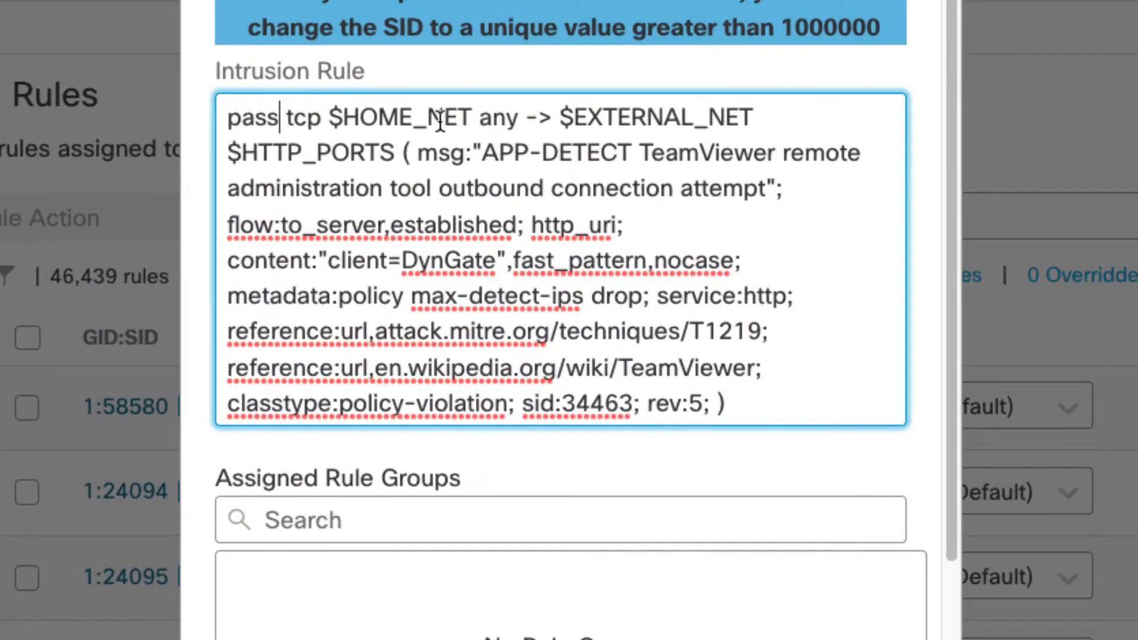
double_click(399, 117)
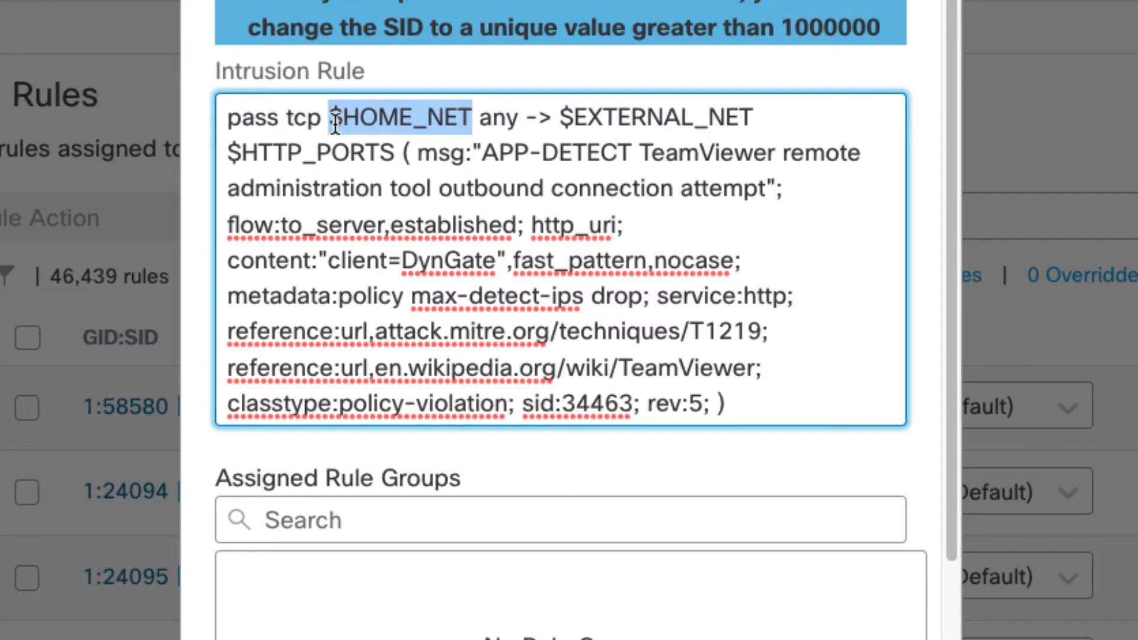
type("10")
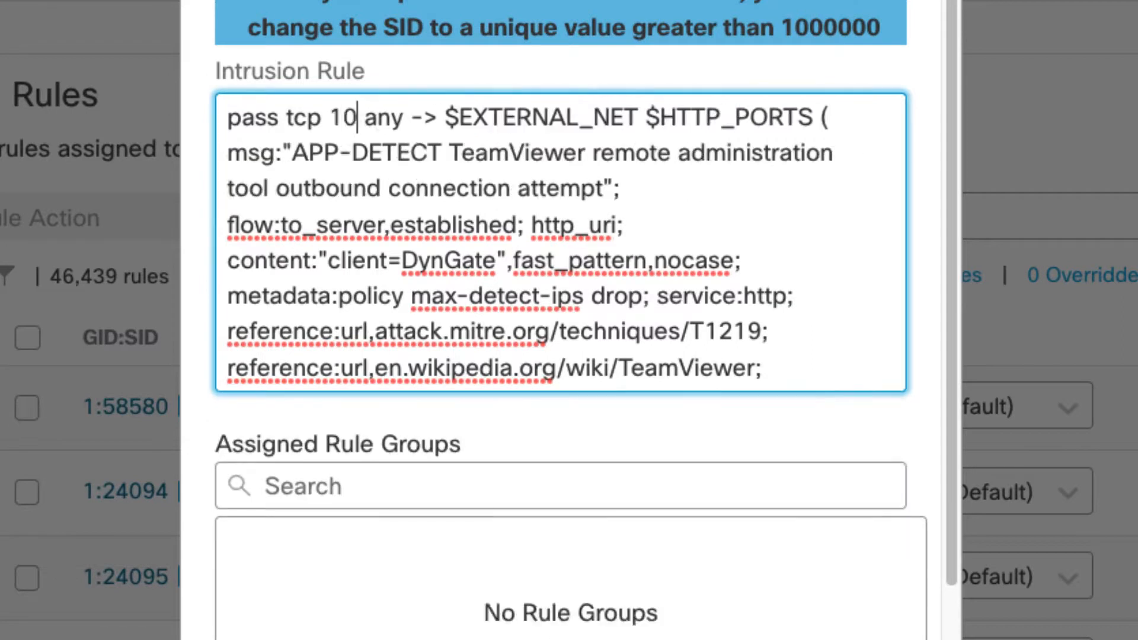
type(".1")
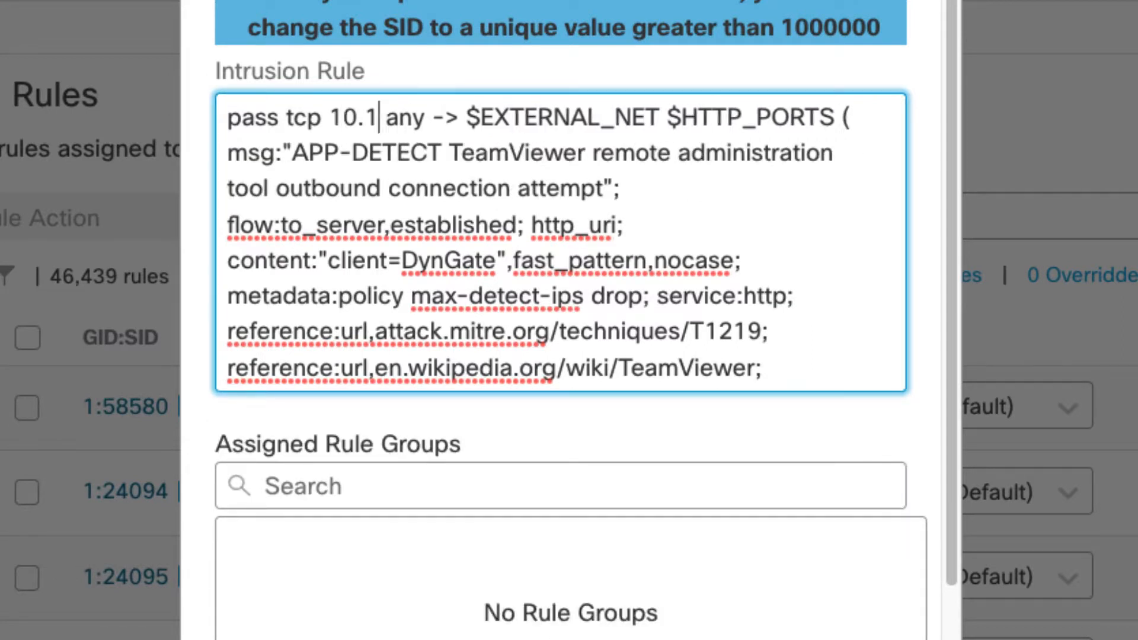
type("00.32")
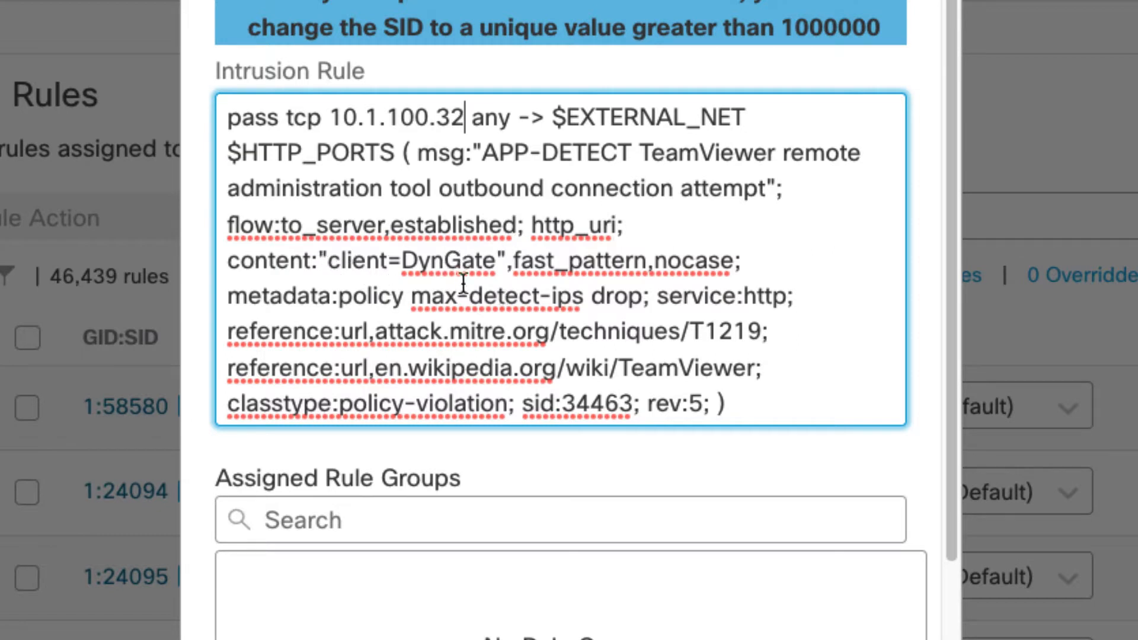
mouse_move(290, 341)
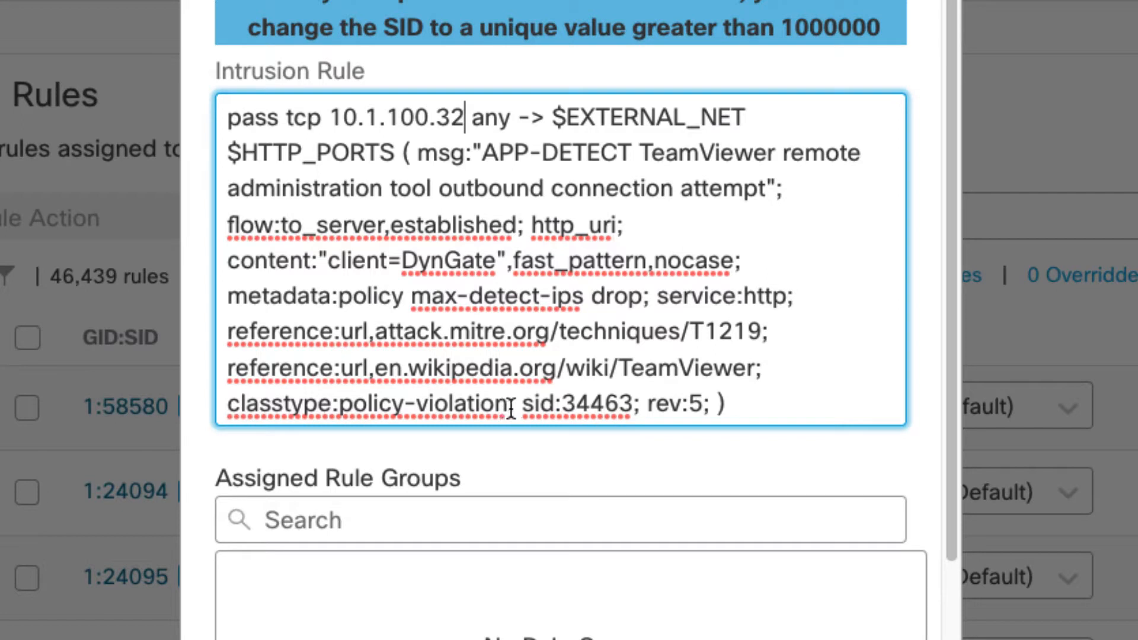
- Delete the reference, classtype and metadata options and clear the old SID number
left_click_drag(393, 368, 512, 404)
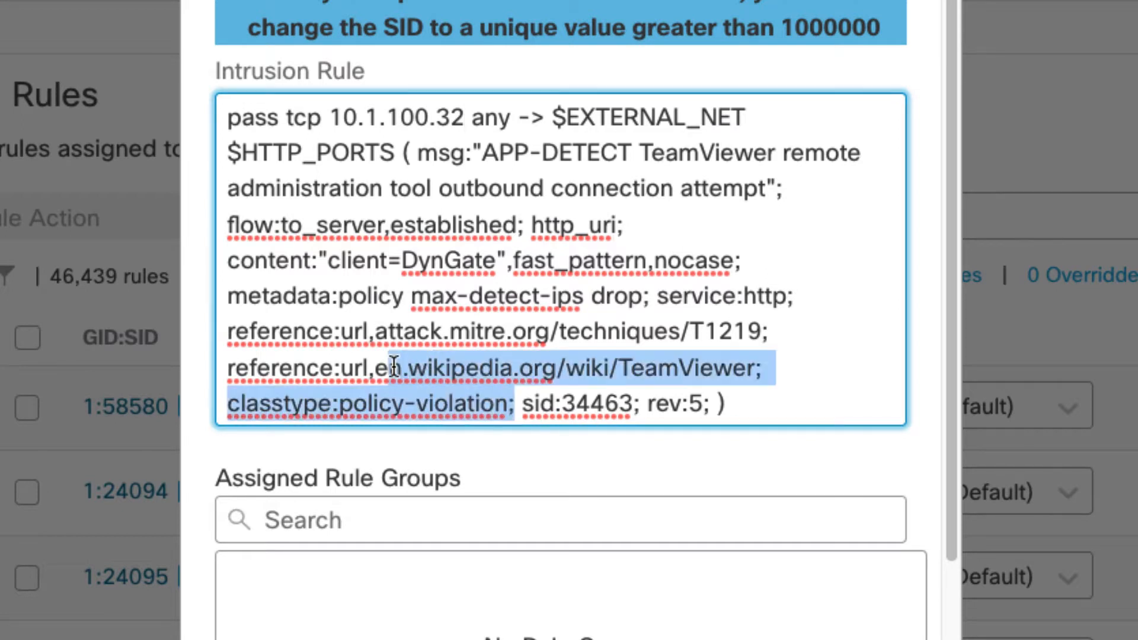
left_click_drag(393, 366, 309, 345)
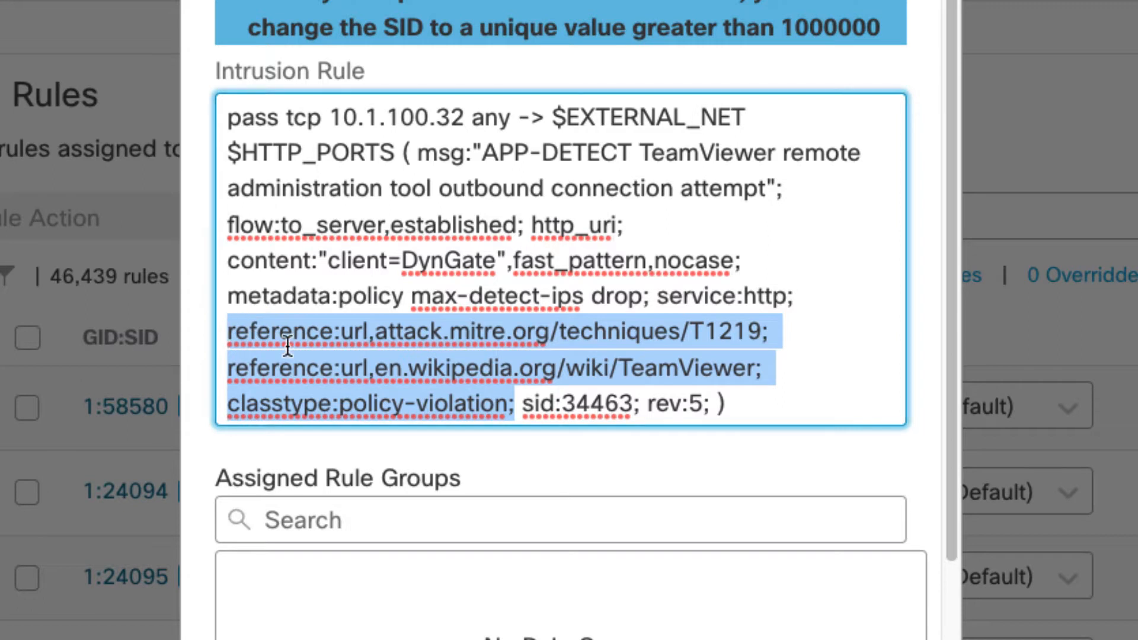
key("Delete")
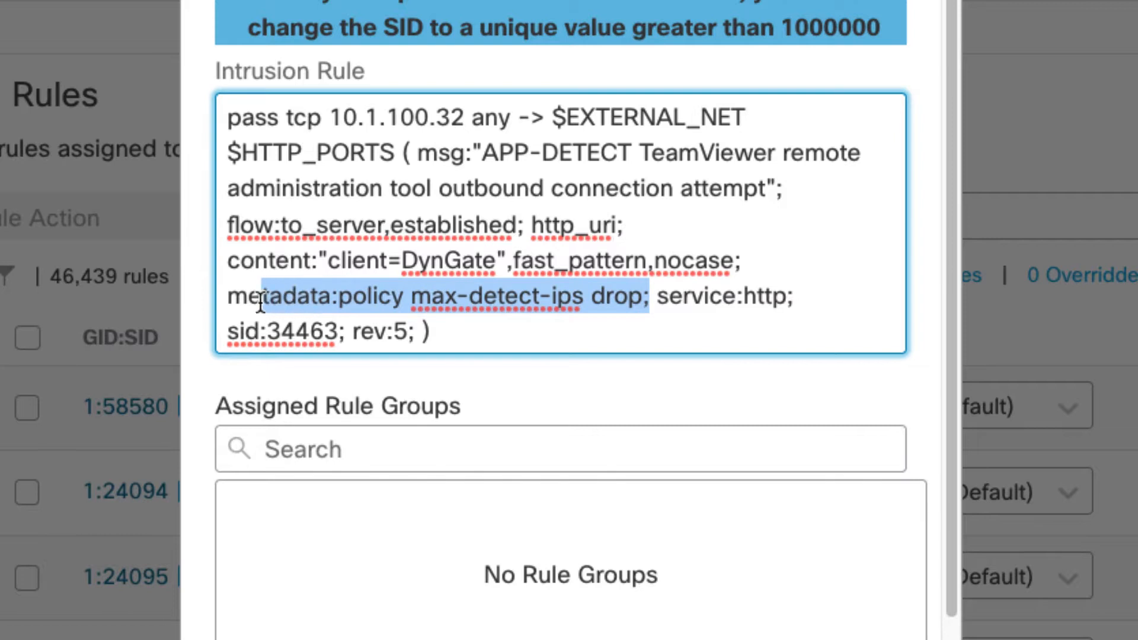
key("Delete")
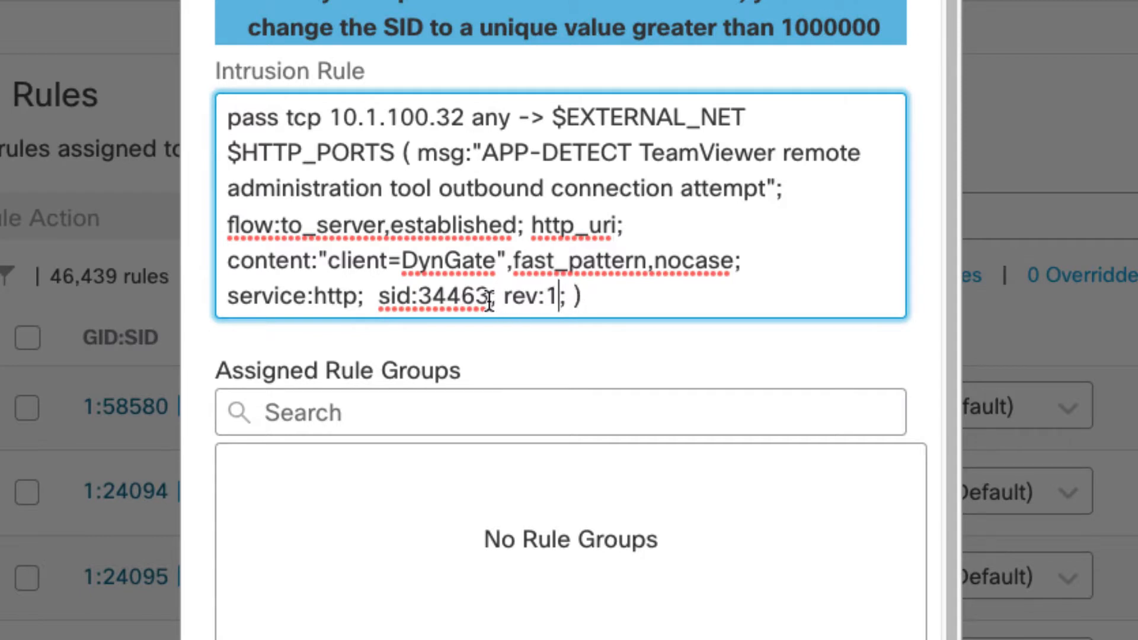
key("Backspace")
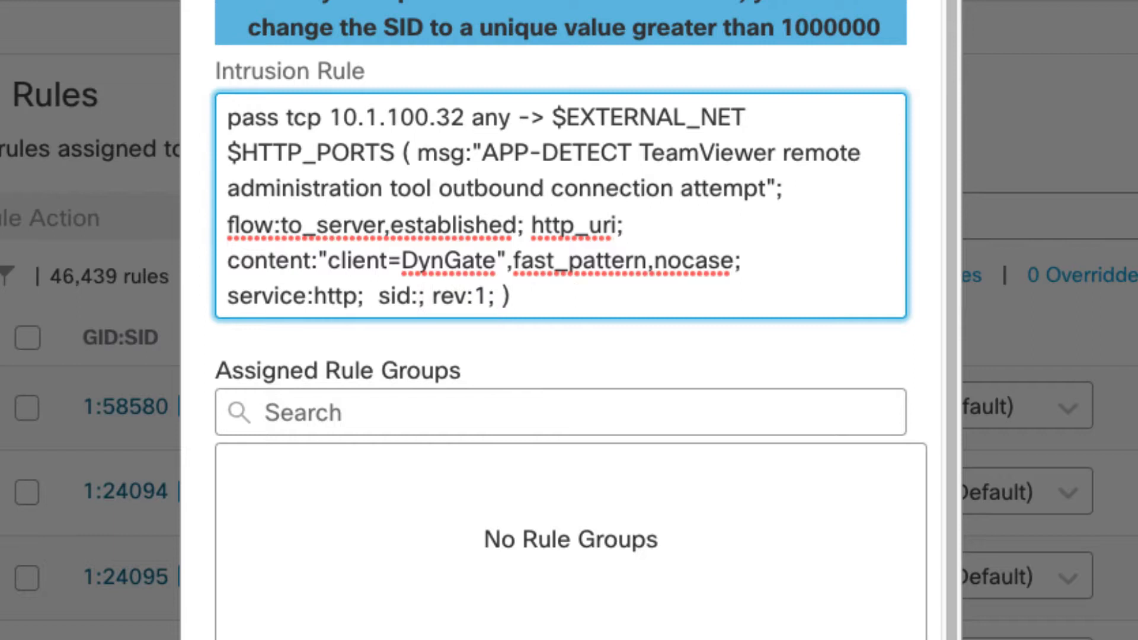
- Set the SID to 1000000, prefix the msg with 'Pass', and begin a new rule group
type("1000000")
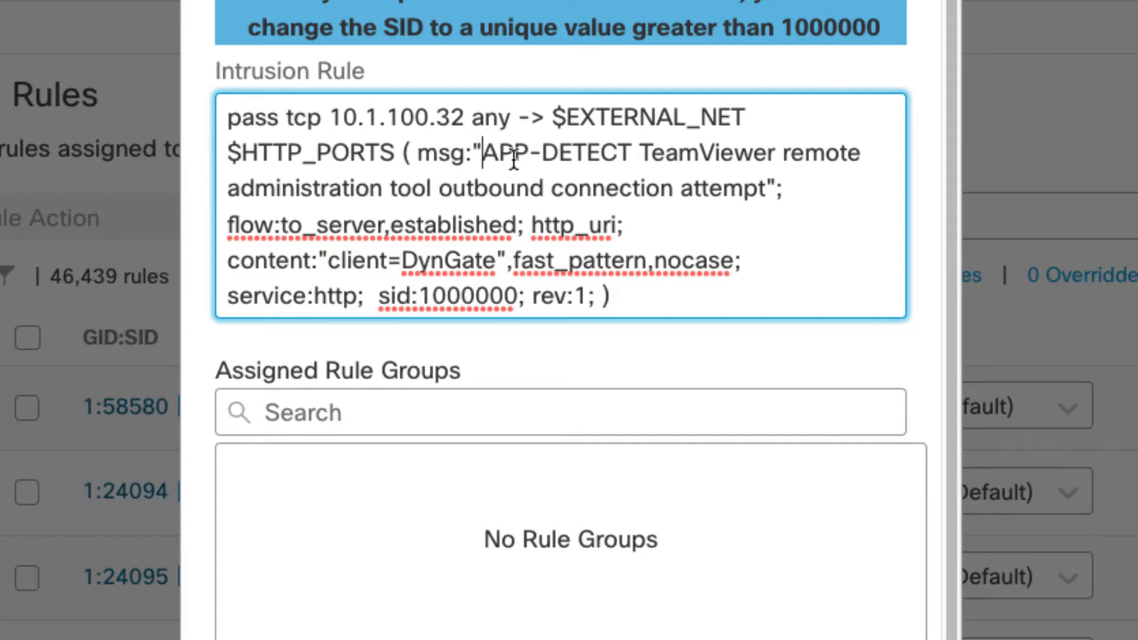
mouse_move(620, 167)
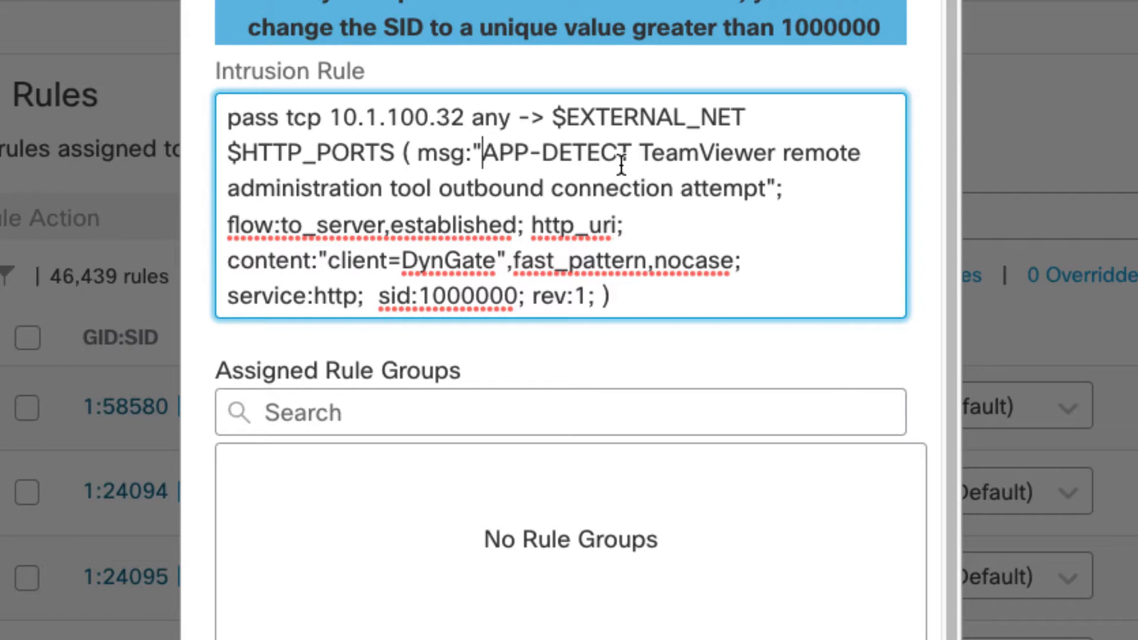
type("Pass")
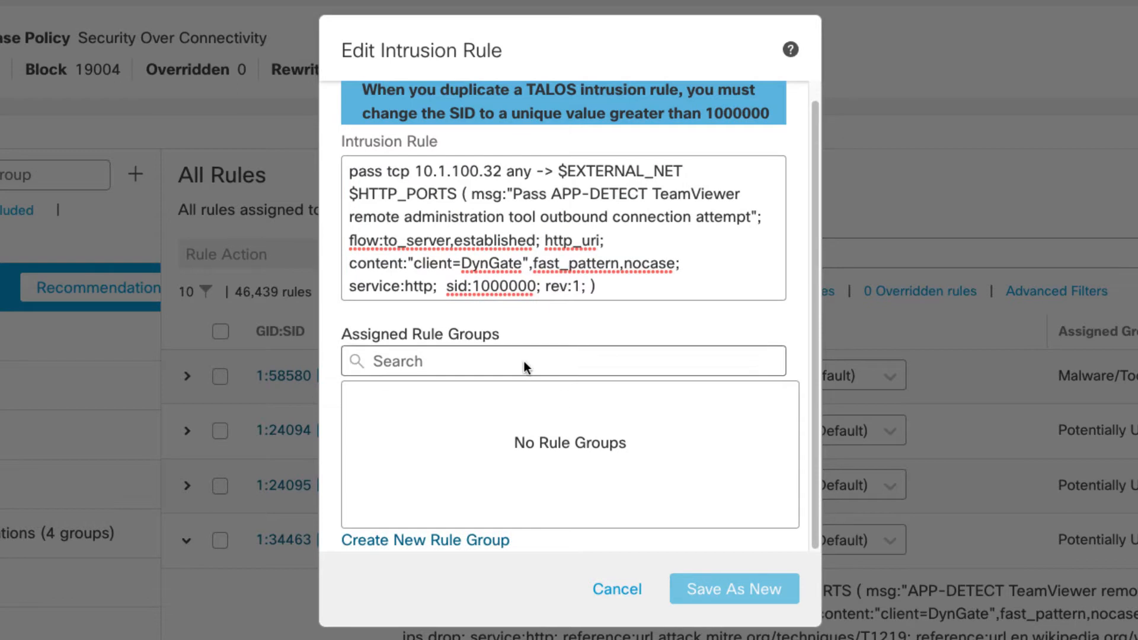
mouse_move(506, 424)
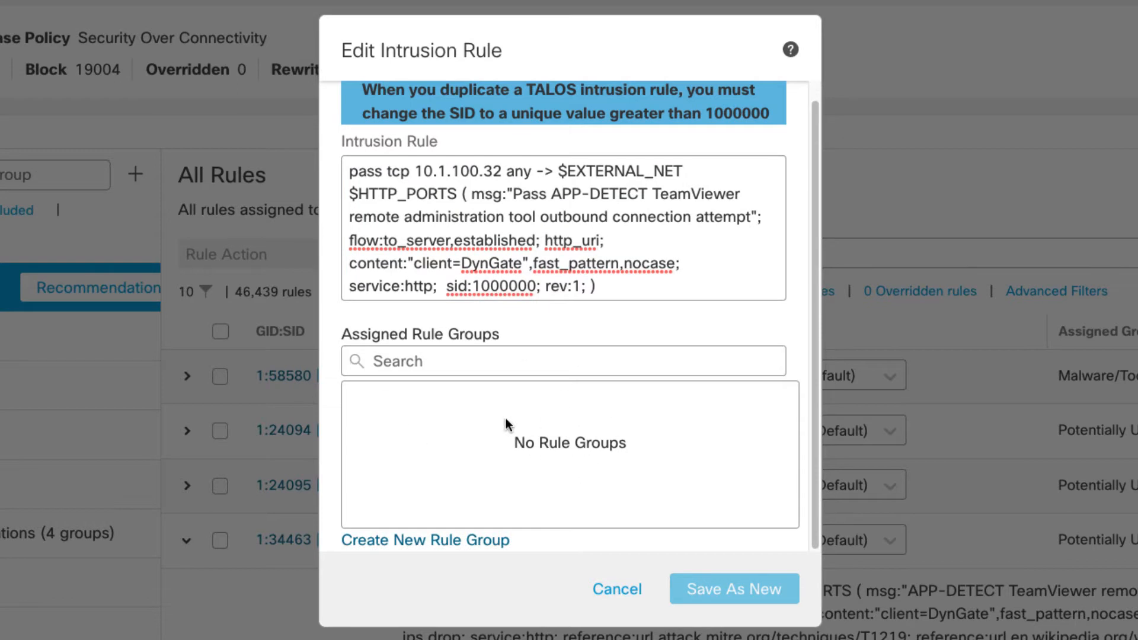
mouse_move(462, 448)
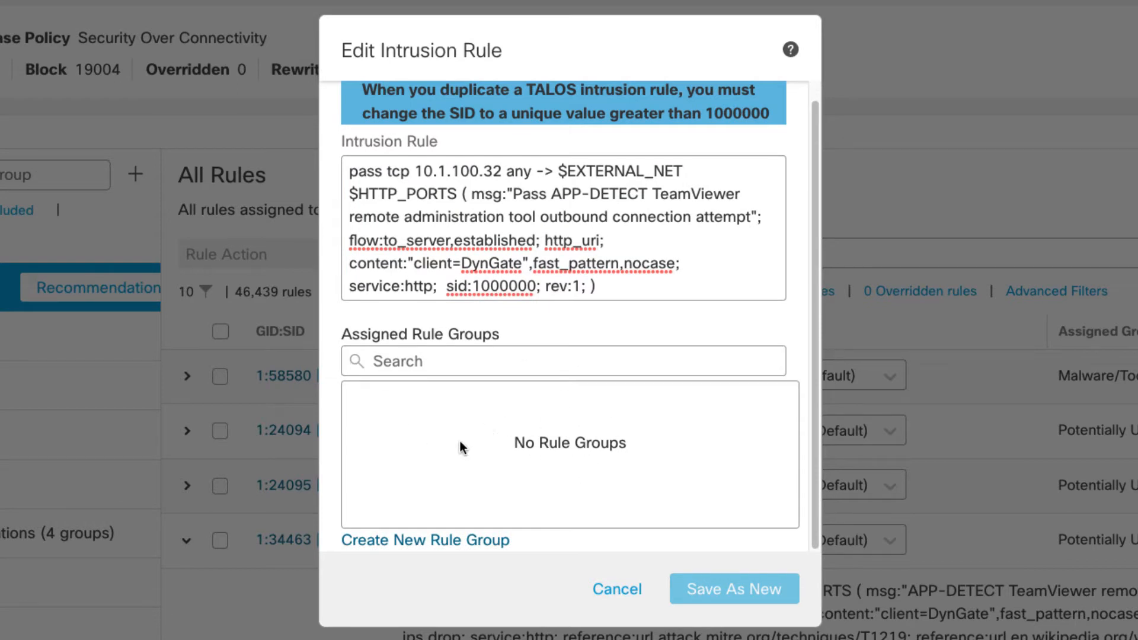
left_click(426, 540)
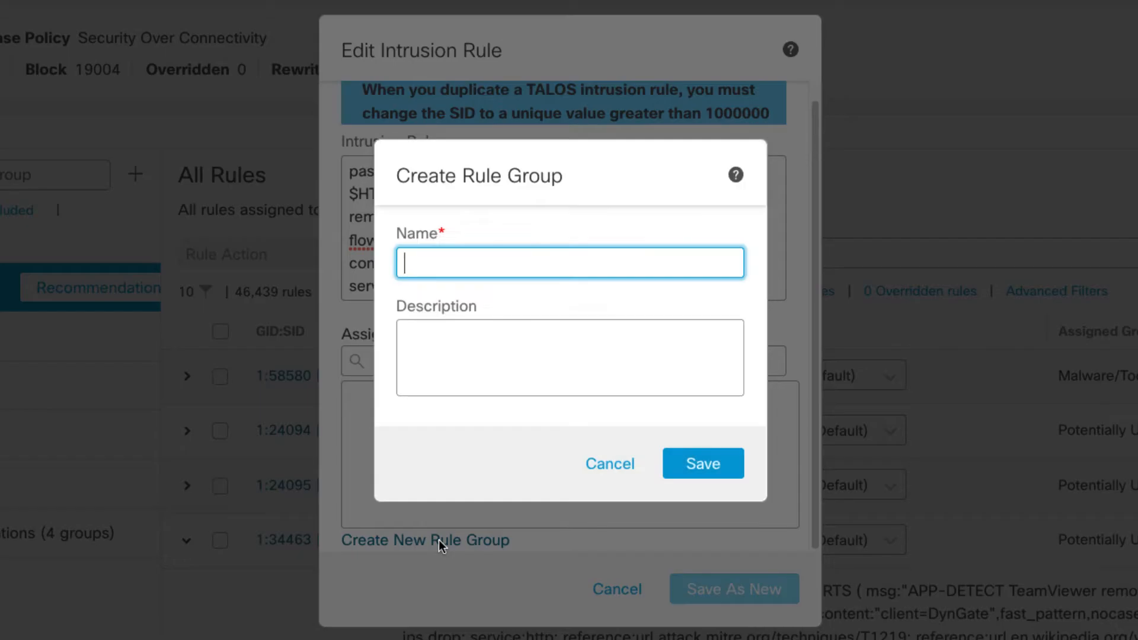
- Name the new group Custom-Pass-Rules and save it as an assigned rule group
type("Cust")
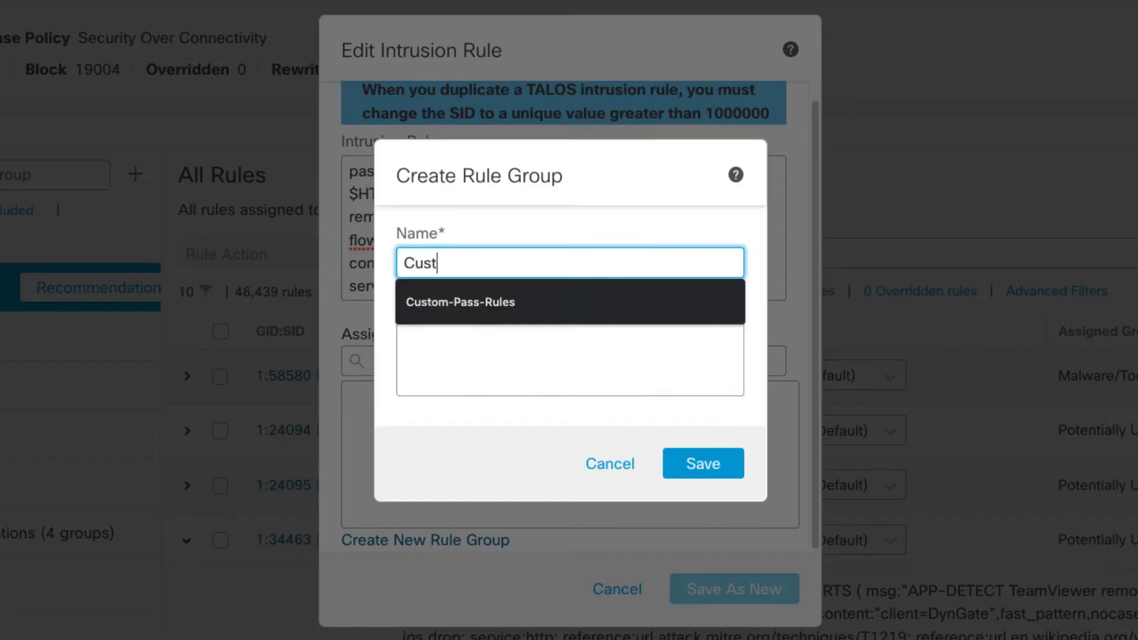
type("om")
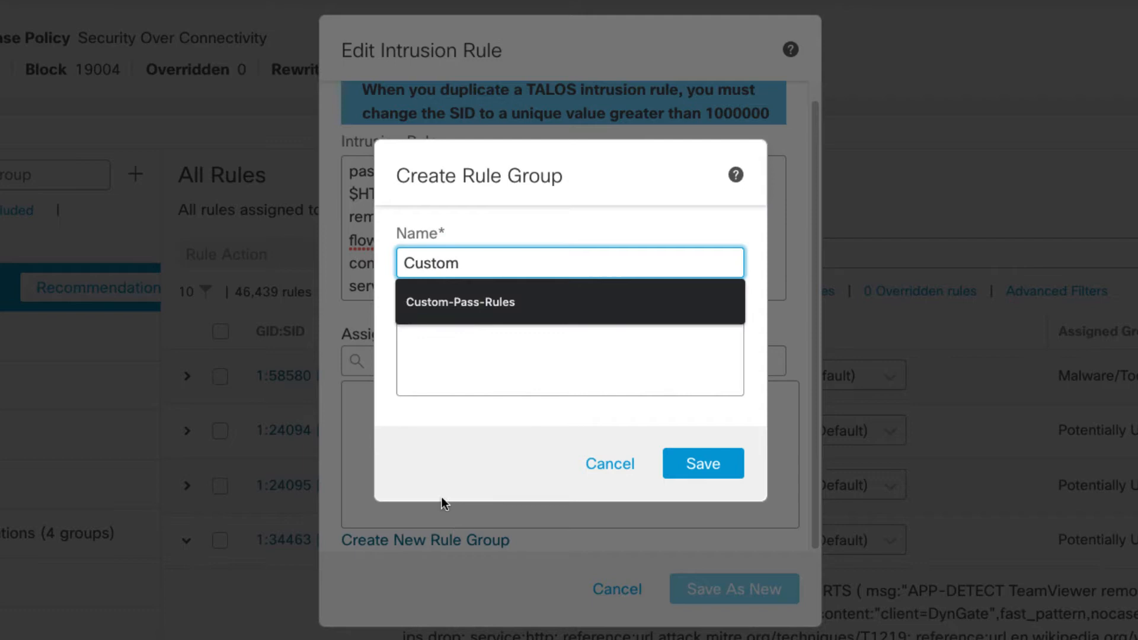
left_click(460, 302)
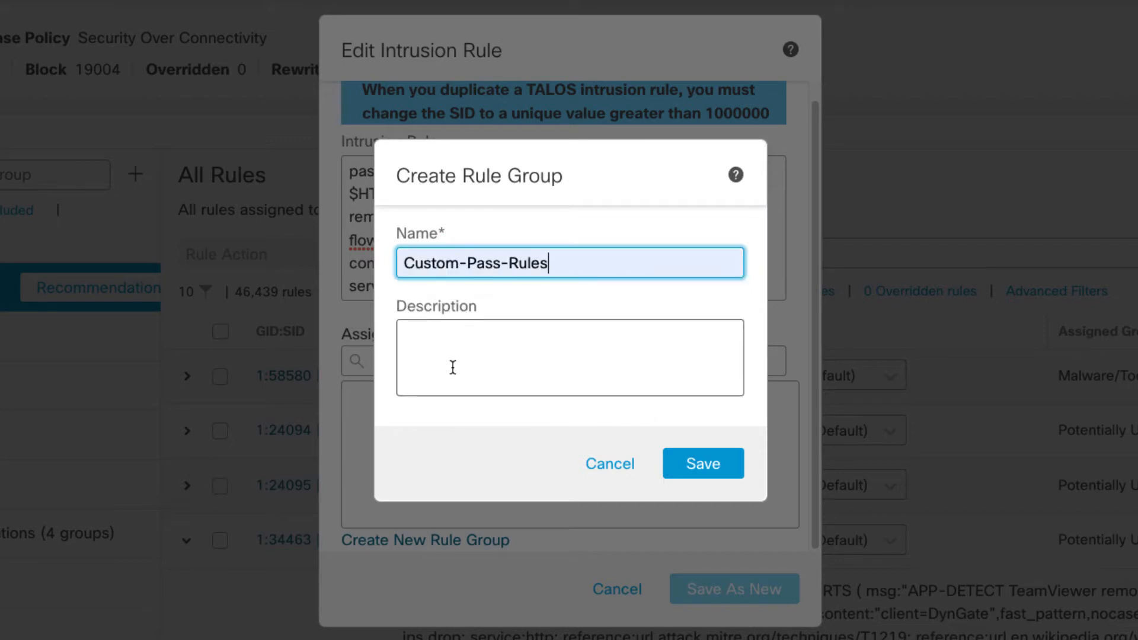
left_click(702, 464)
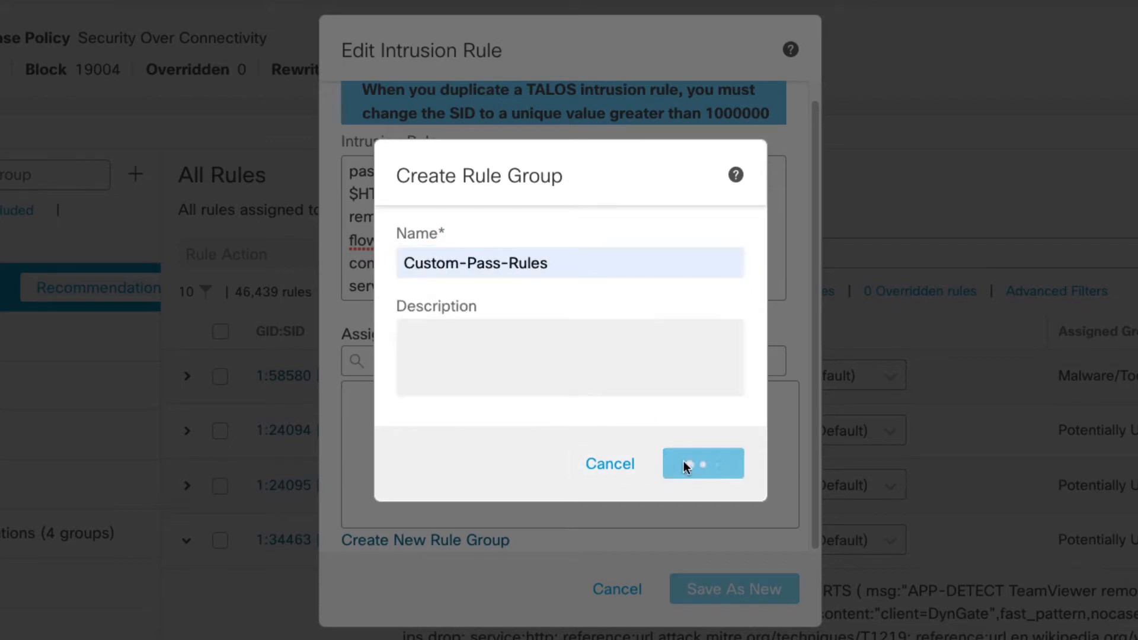
left_click(702, 464)
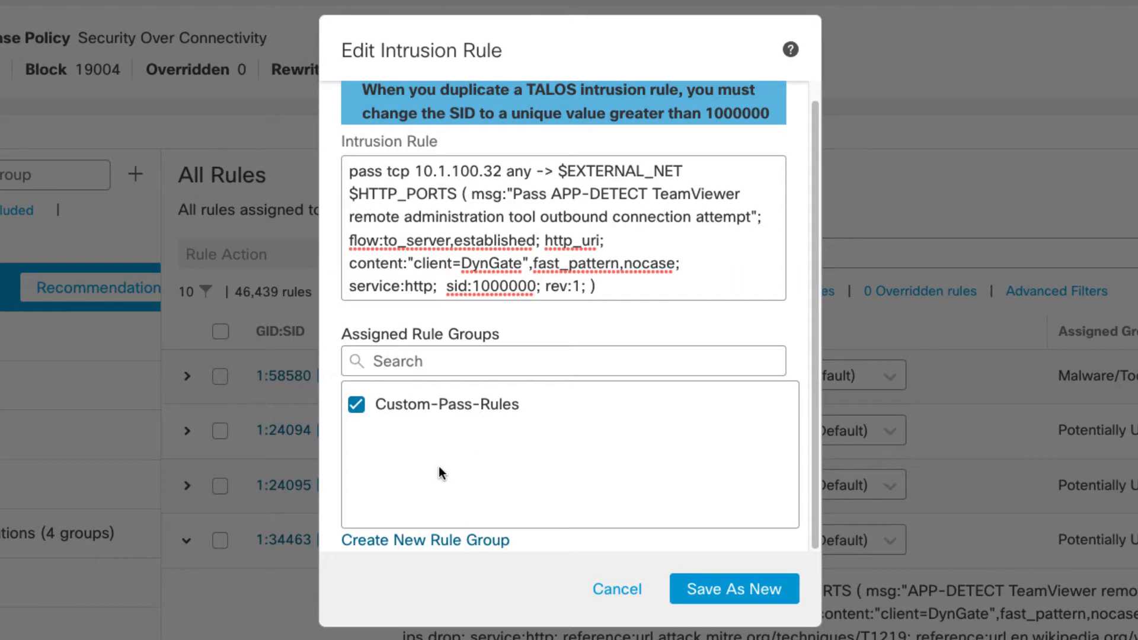
mouse_move(410, 520)
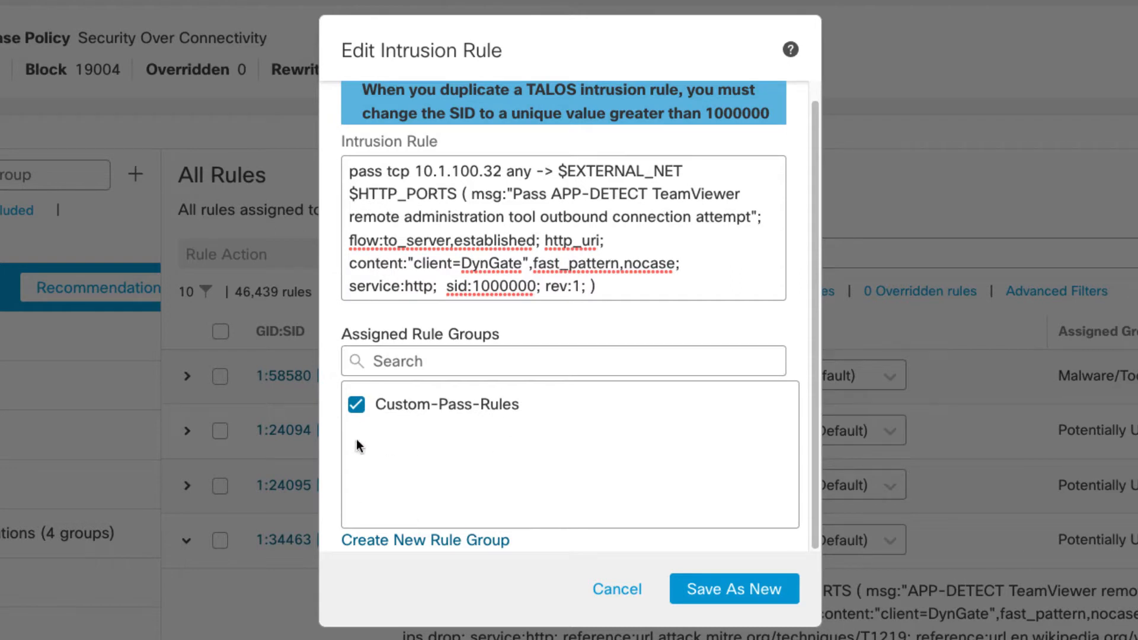
mouse_move(418, 445)
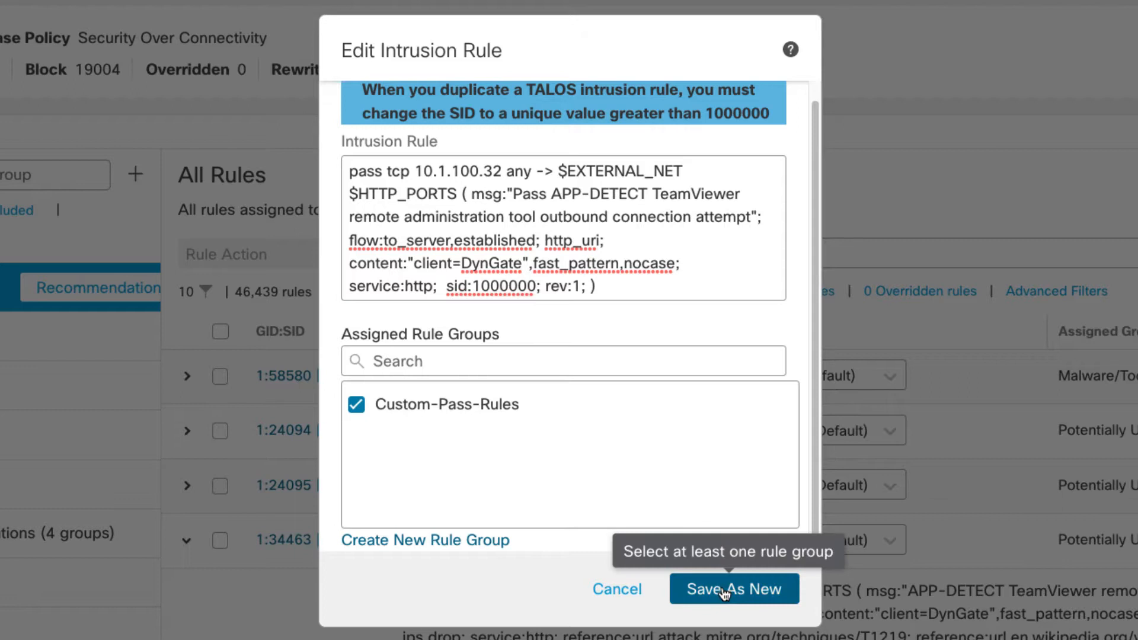
- Save the TeamViewer pass rule as a new custom rule in the Secure IPS policy
left_click(732, 589)
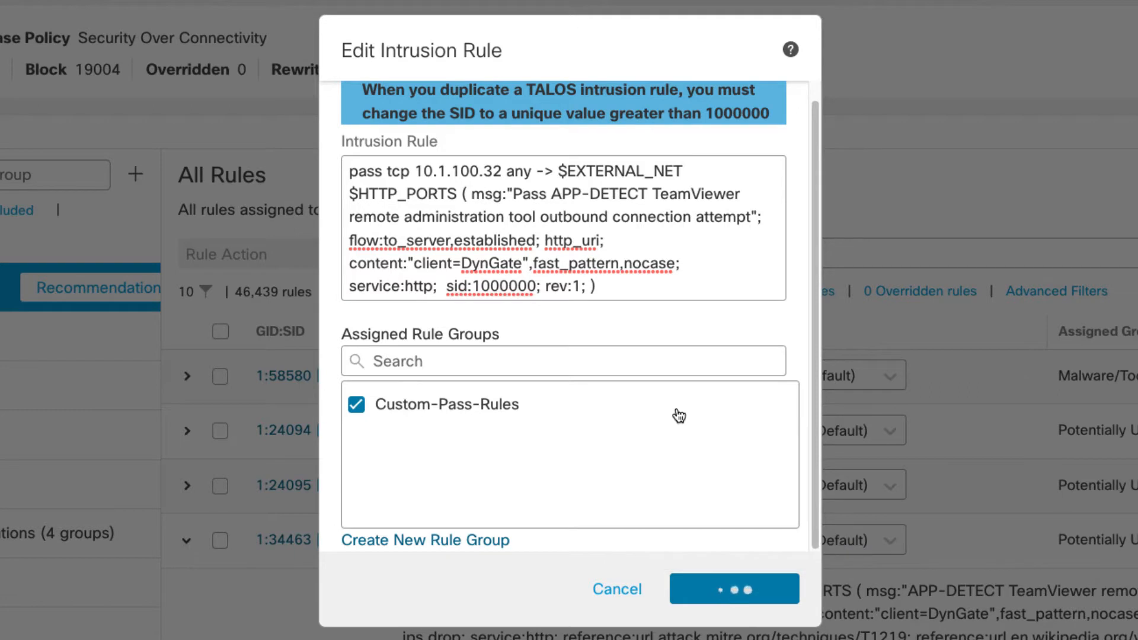
left_click(732, 589)
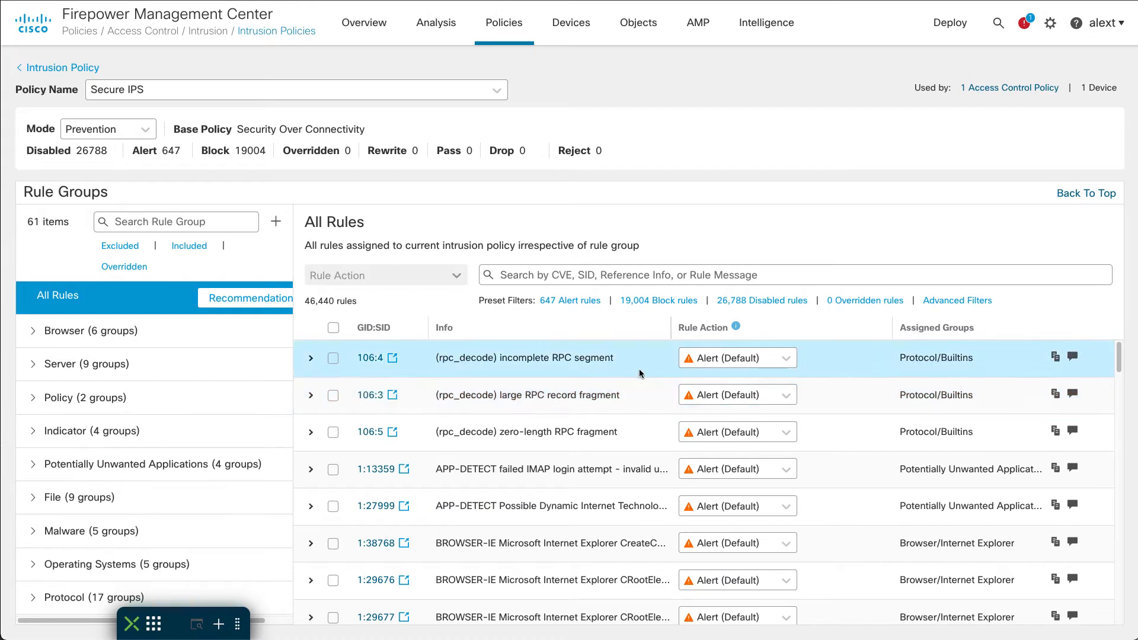
mouse_move(711, 235)
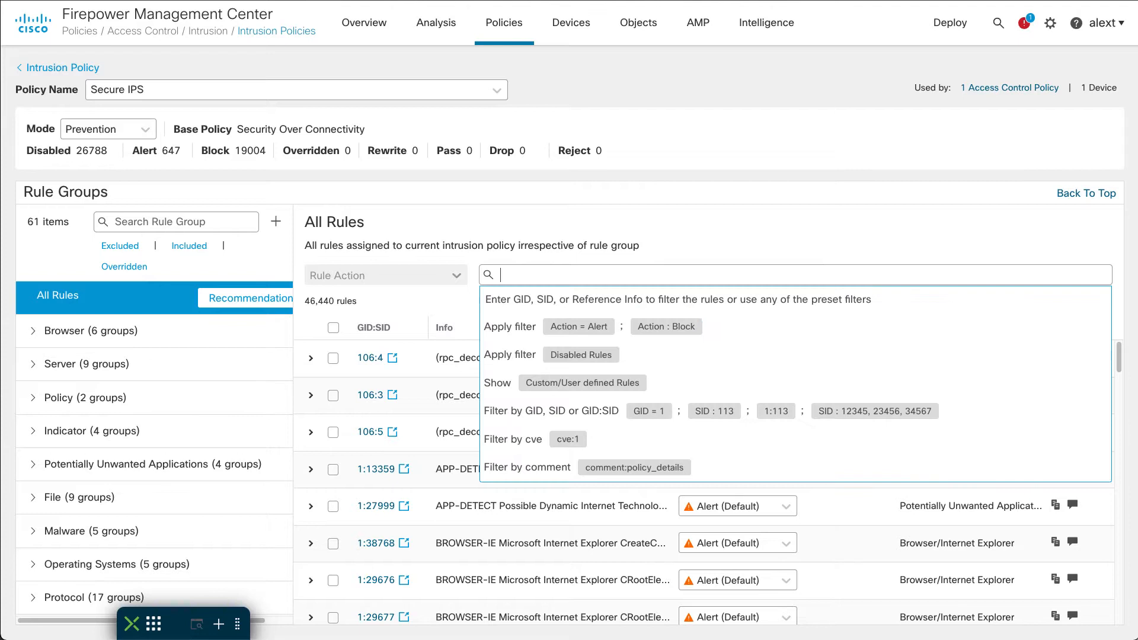
- Filter the rules by sid:1000000 and show rule 2000:1000000's full text
type("sid:1000000")
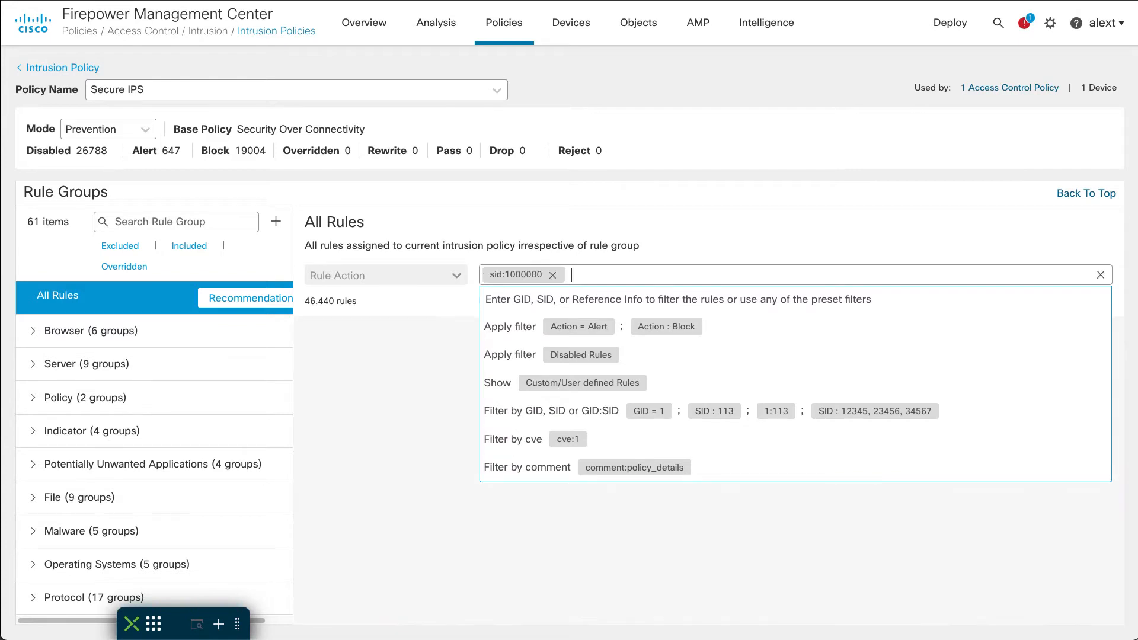
key("Enter")
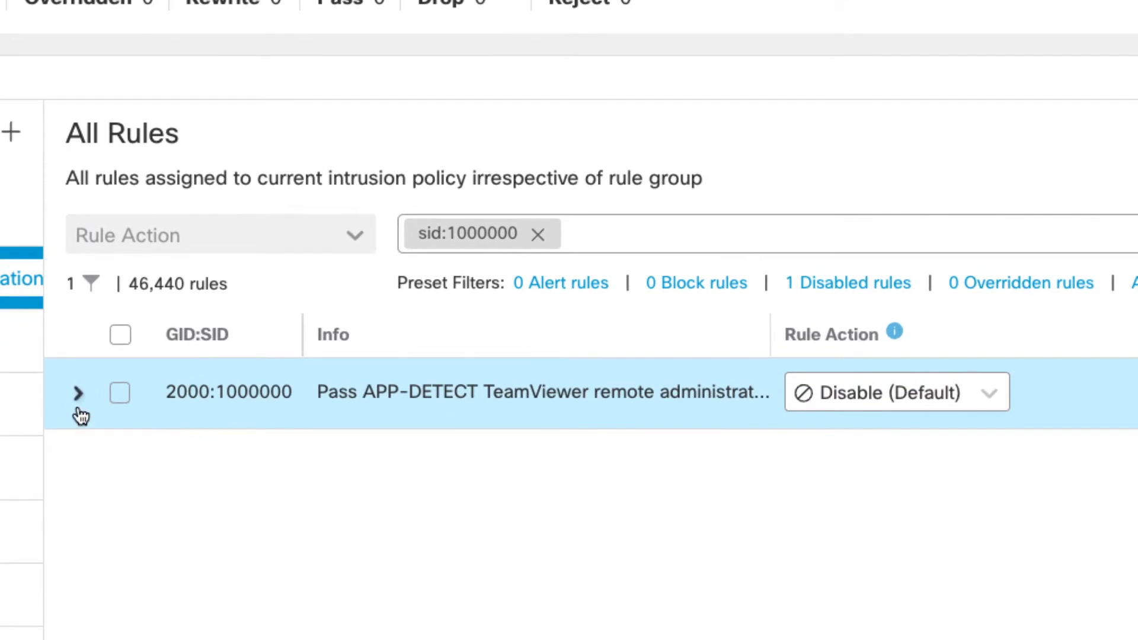
left_click(78, 392)
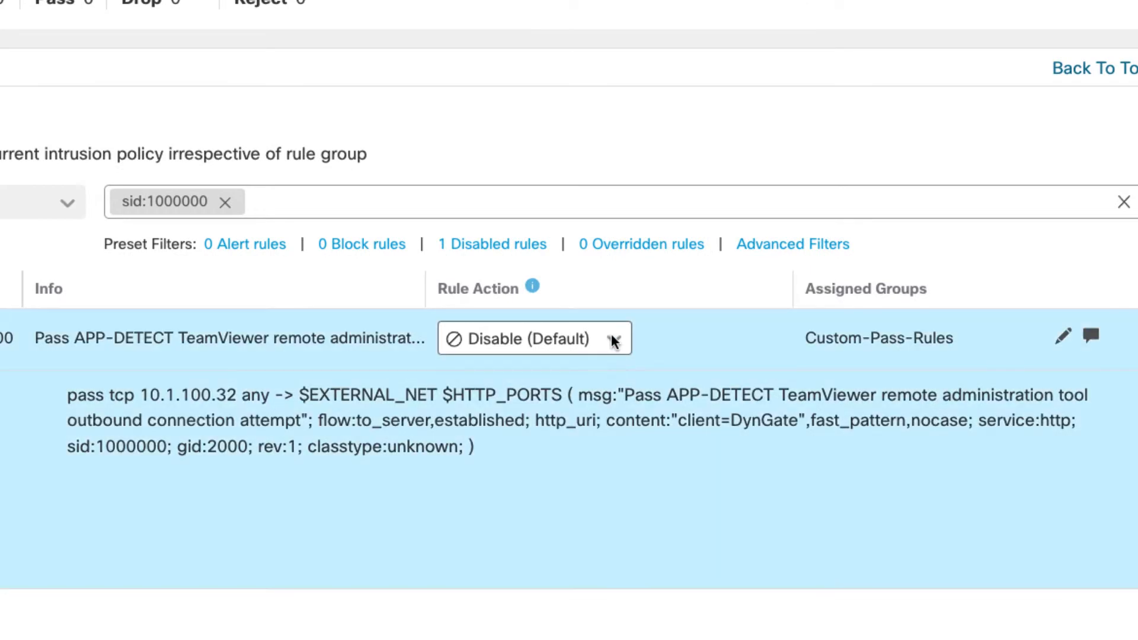
- Set rule 2000:1000000's Rule Action to Pass
left_click(533, 338)
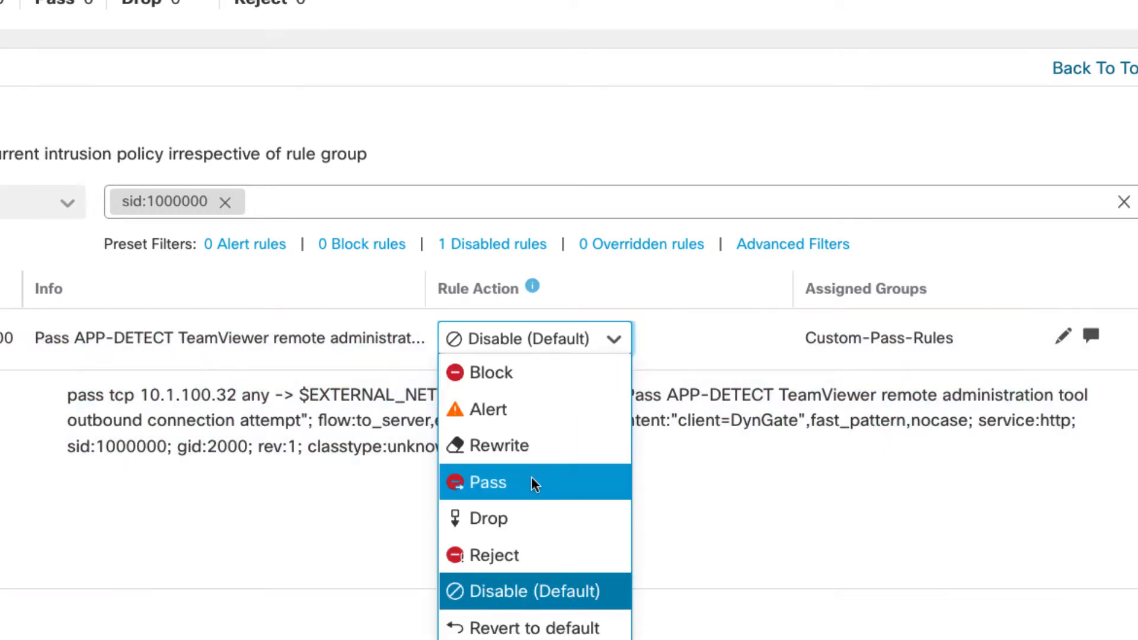
left_click(488, 482)
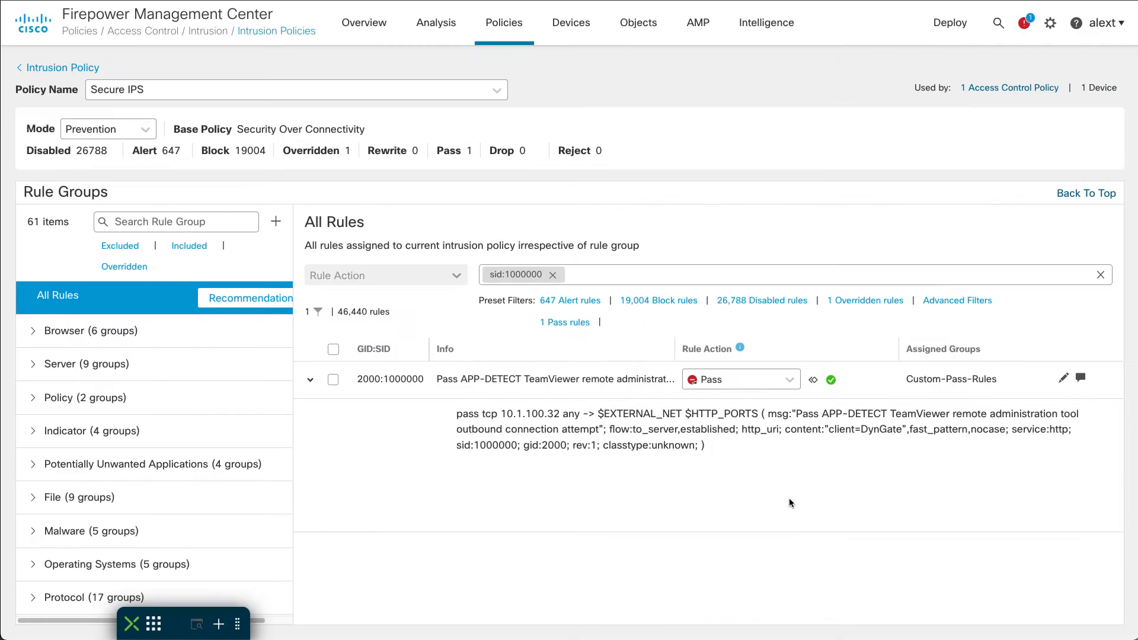
mouse_move(656, 499)
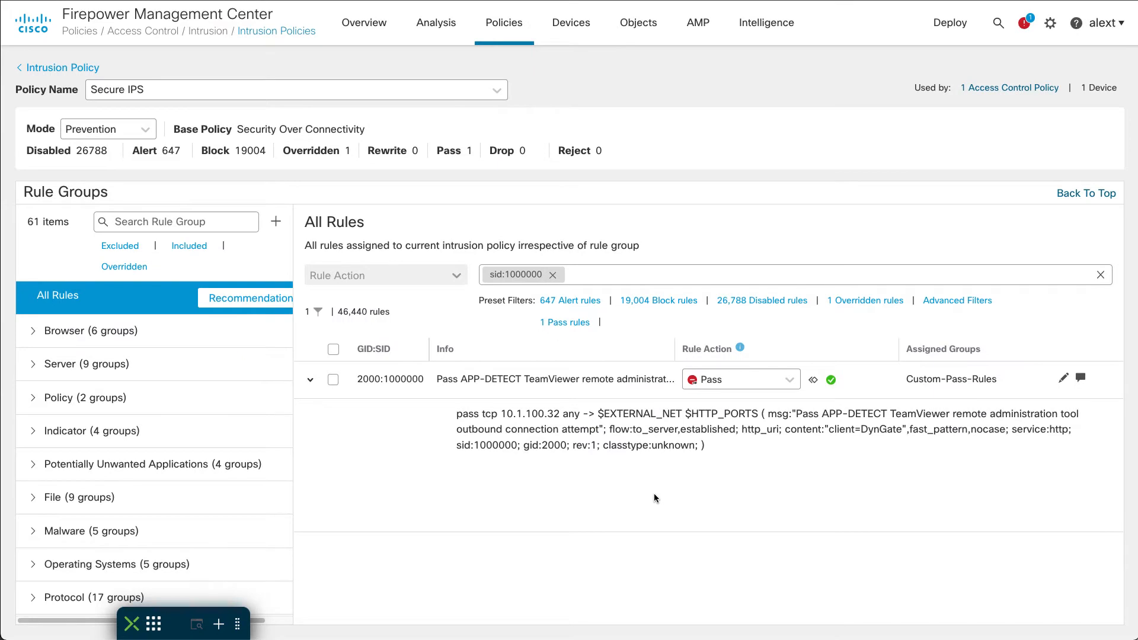
mouse_move(861, 196)
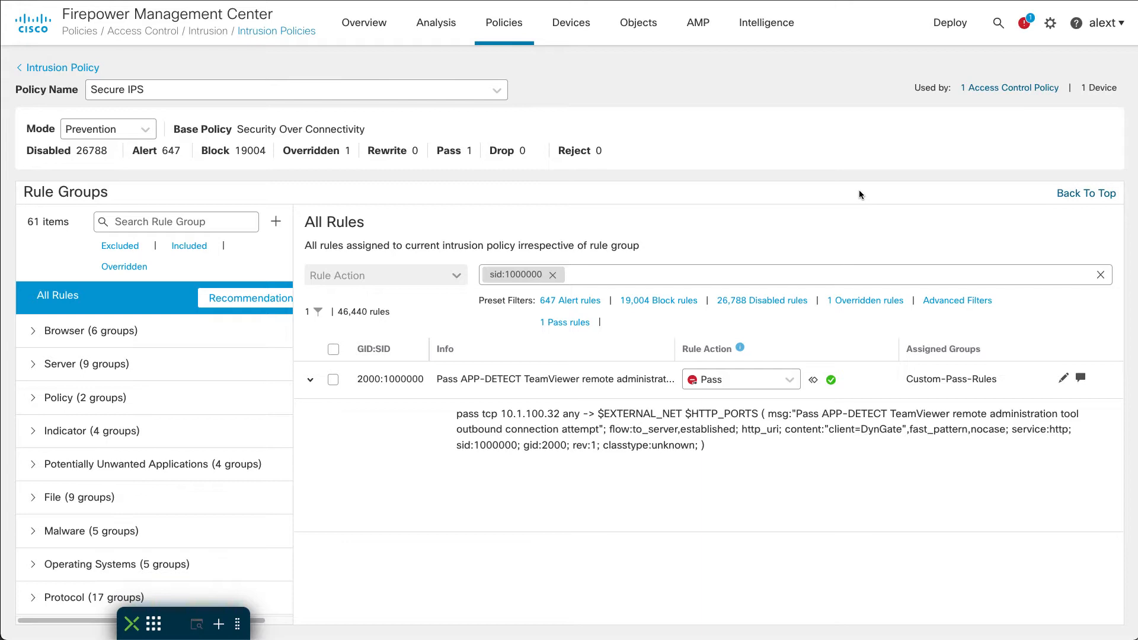
mouse_move(852, 216)
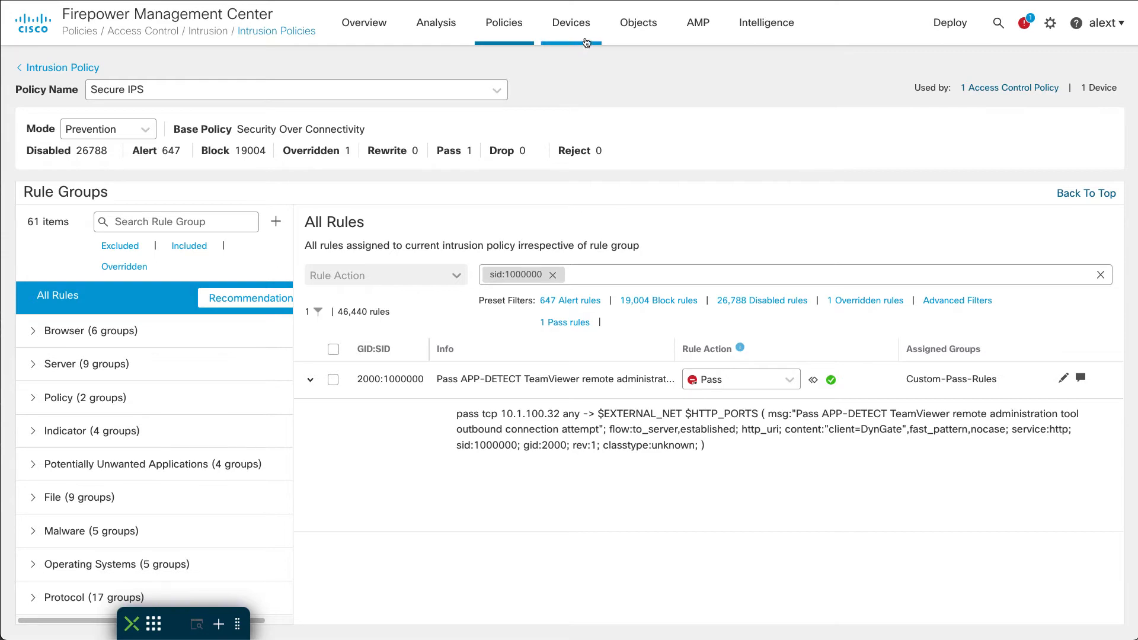
- List the Custom-Pass-Rules local group under Snort 3 All Rules in Intrusion Rules objects
left_click(638, 23)
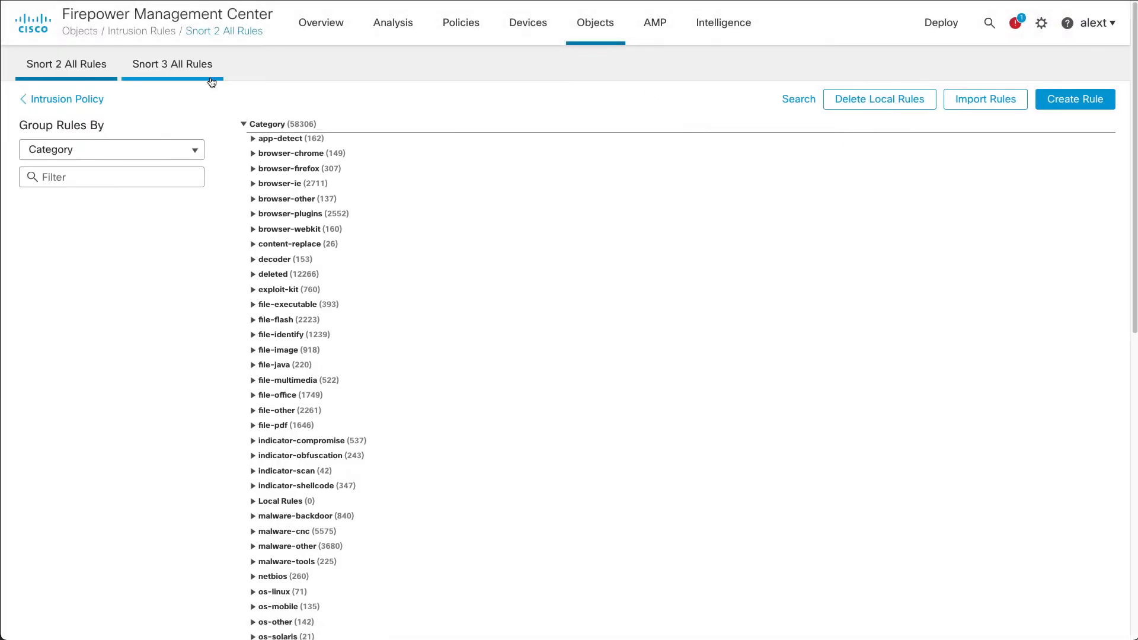
left_click(172, 64)
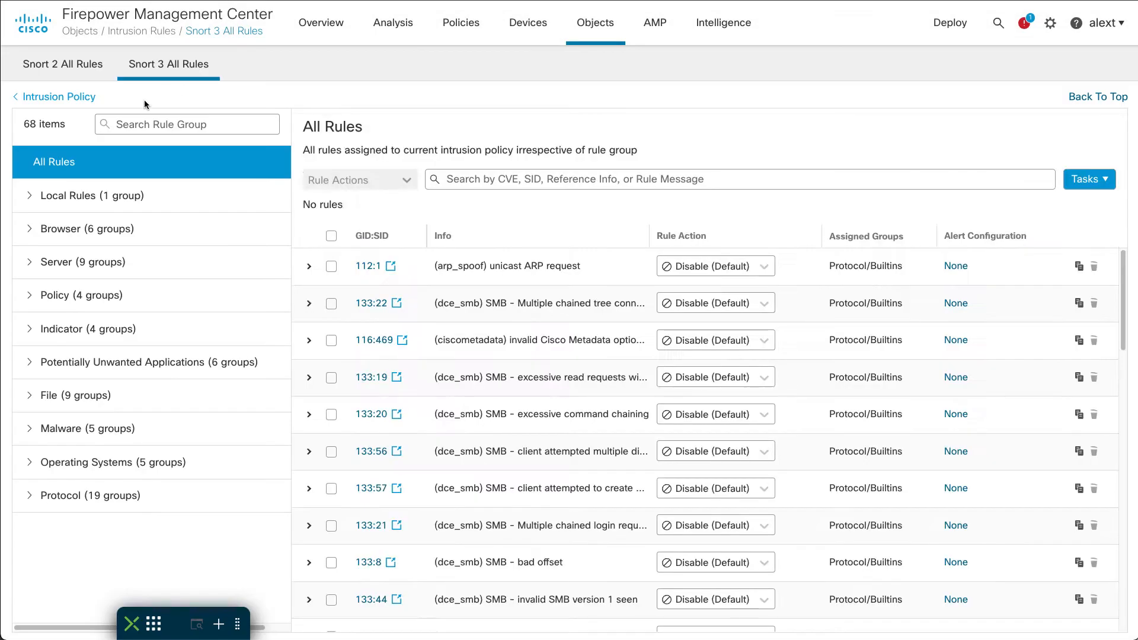
left_click(87, 196)
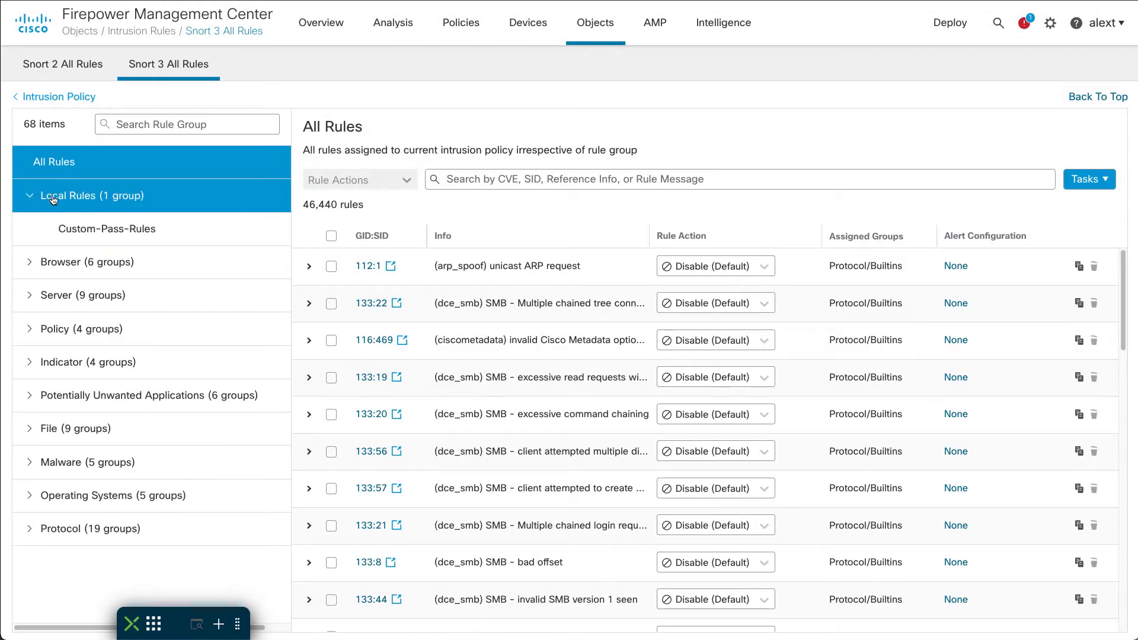
left_click(107, 229)
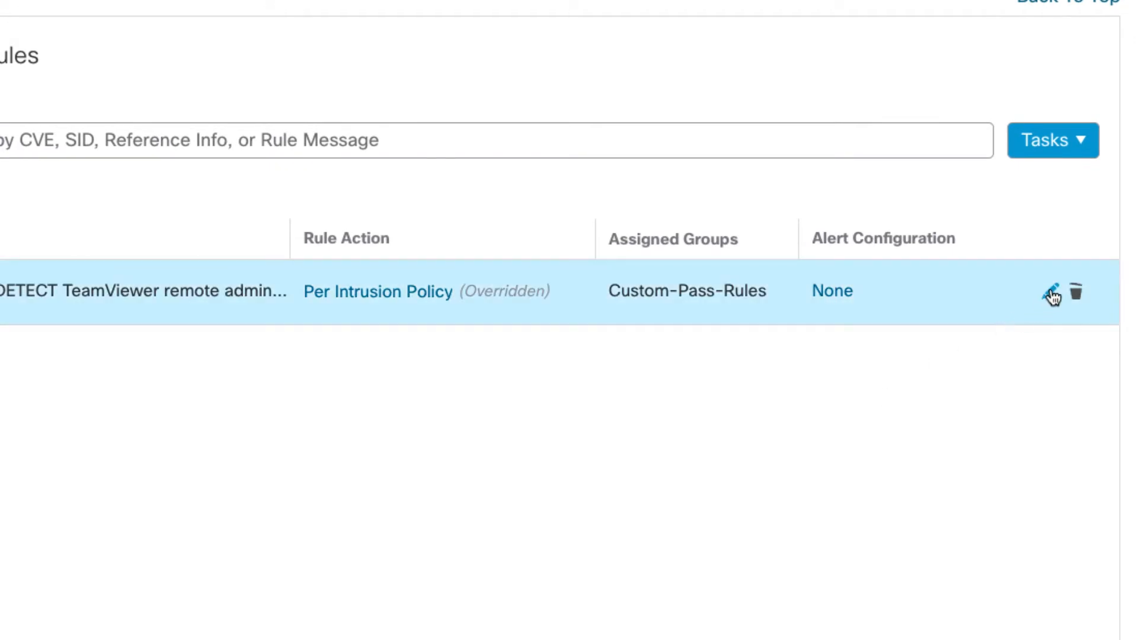
- Edit the TeamViewer pass rule so msg reads 'Pass Jan-2022' with rev:2, and save it
left_click(1052, 291)
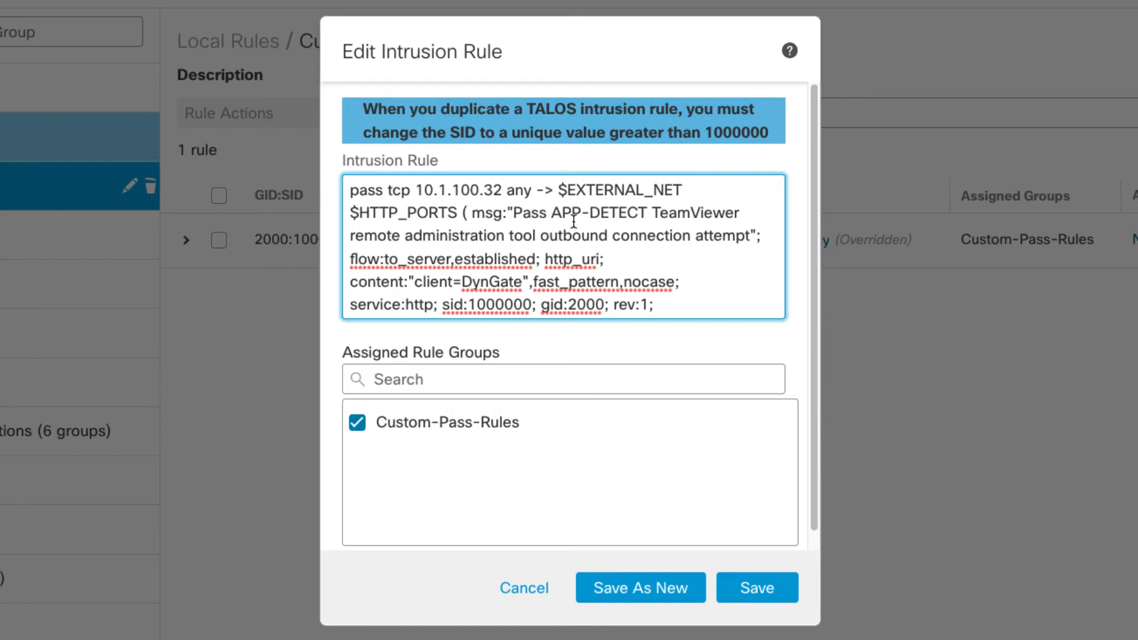
type("Jan-")
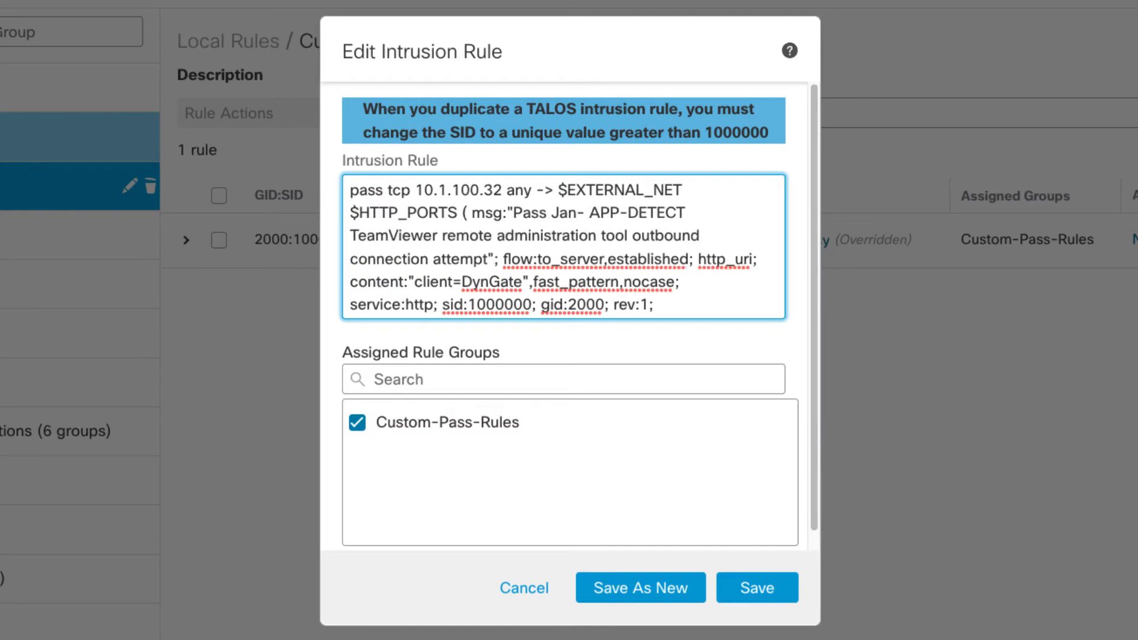
type("2022")
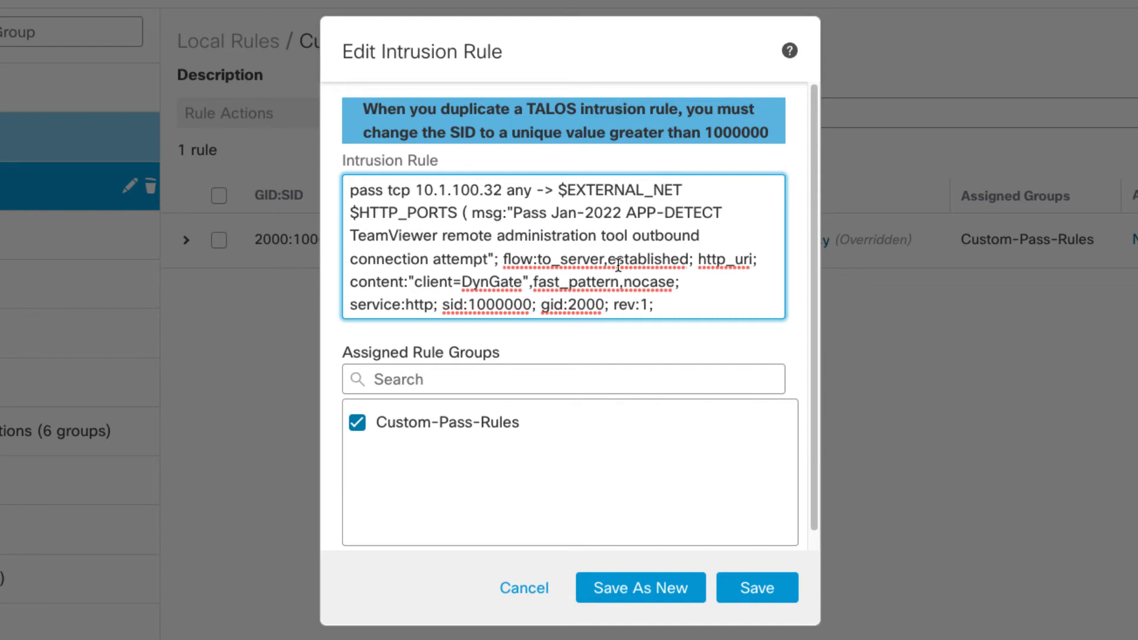
mouse_move(640, 588)
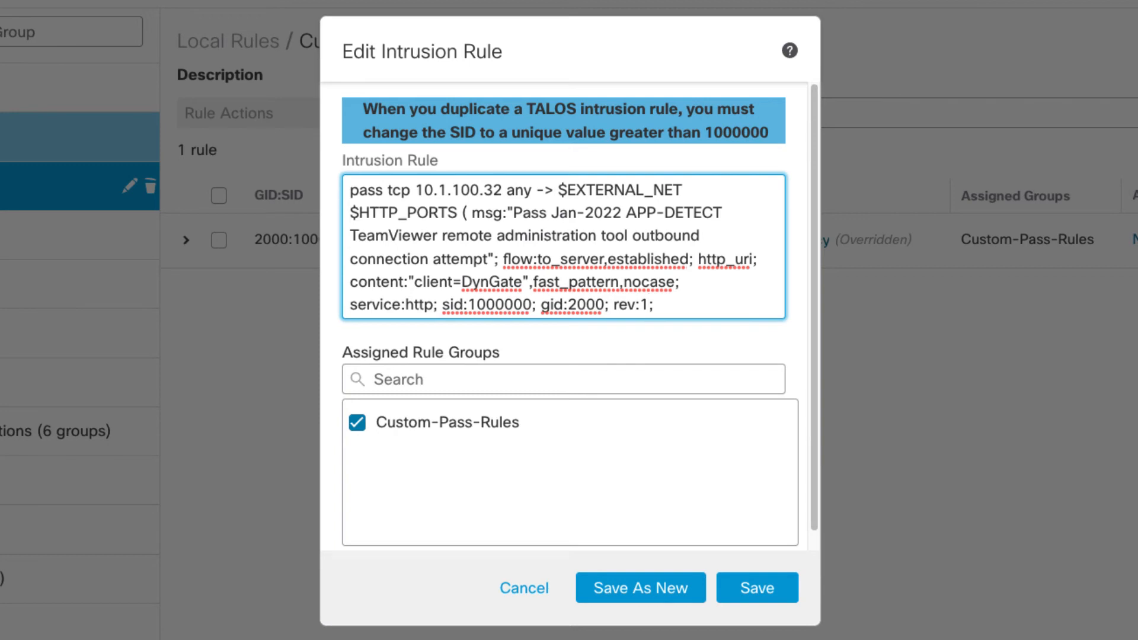
key("BackSpace")
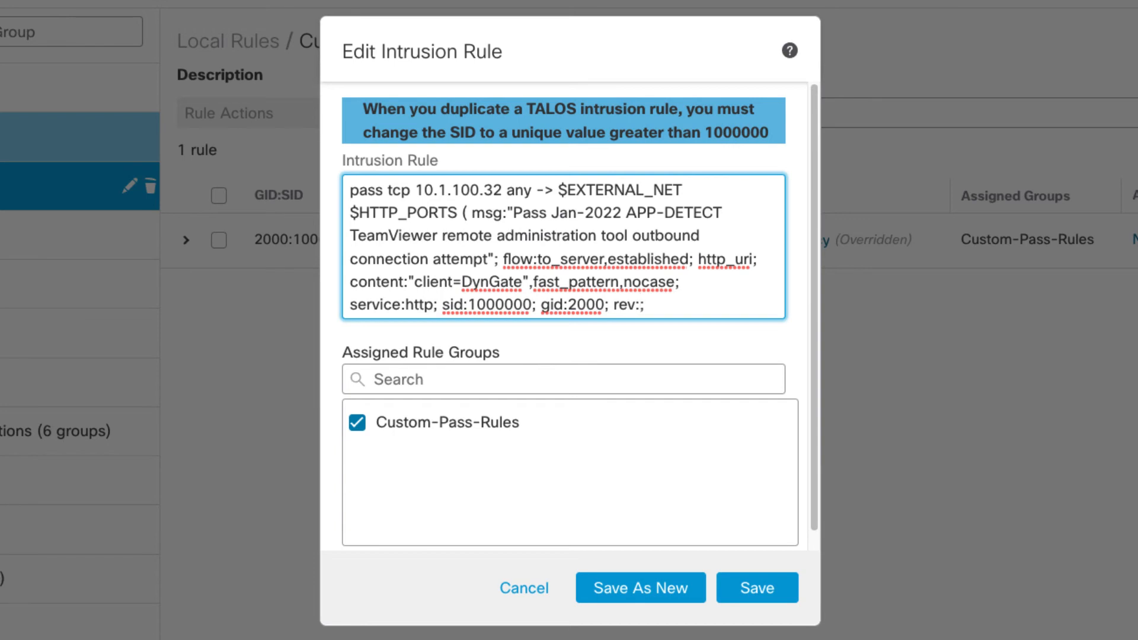
type("2")
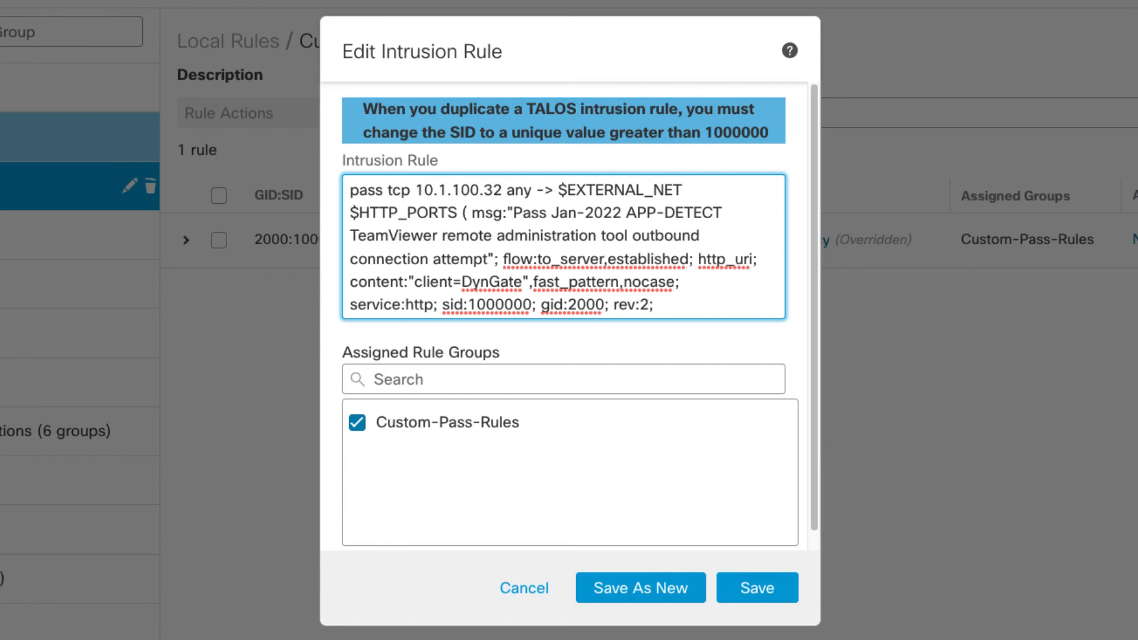
left_click(757, 588)
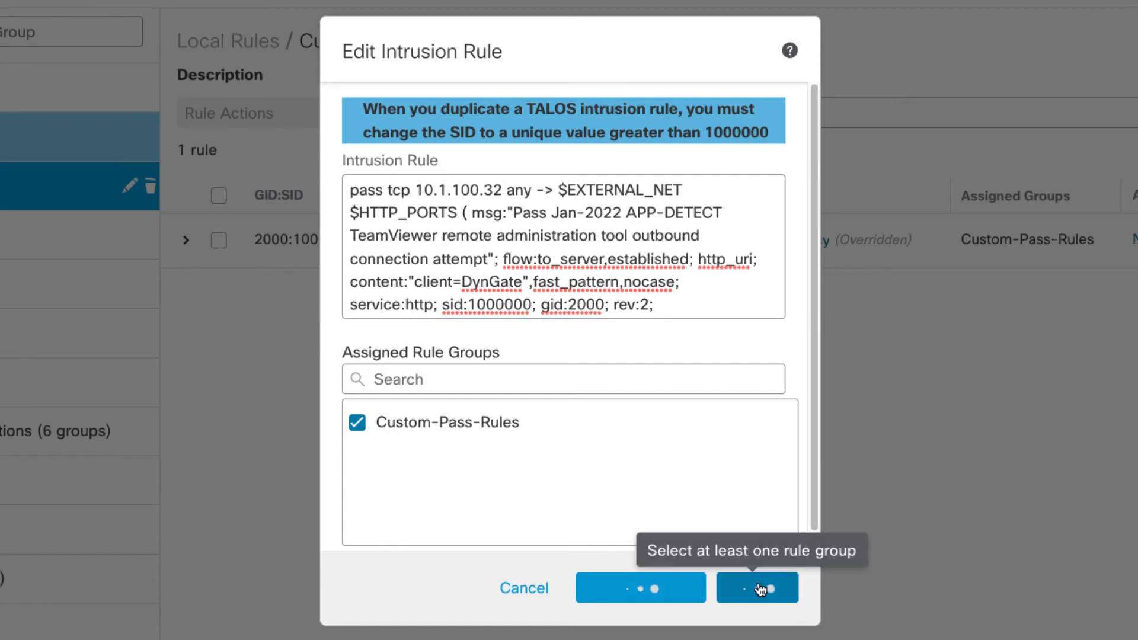
- Expand the 2000:1000000 rule row to show its text with 'Pass Jan-2022' and rev:2
left_click(757, 587)
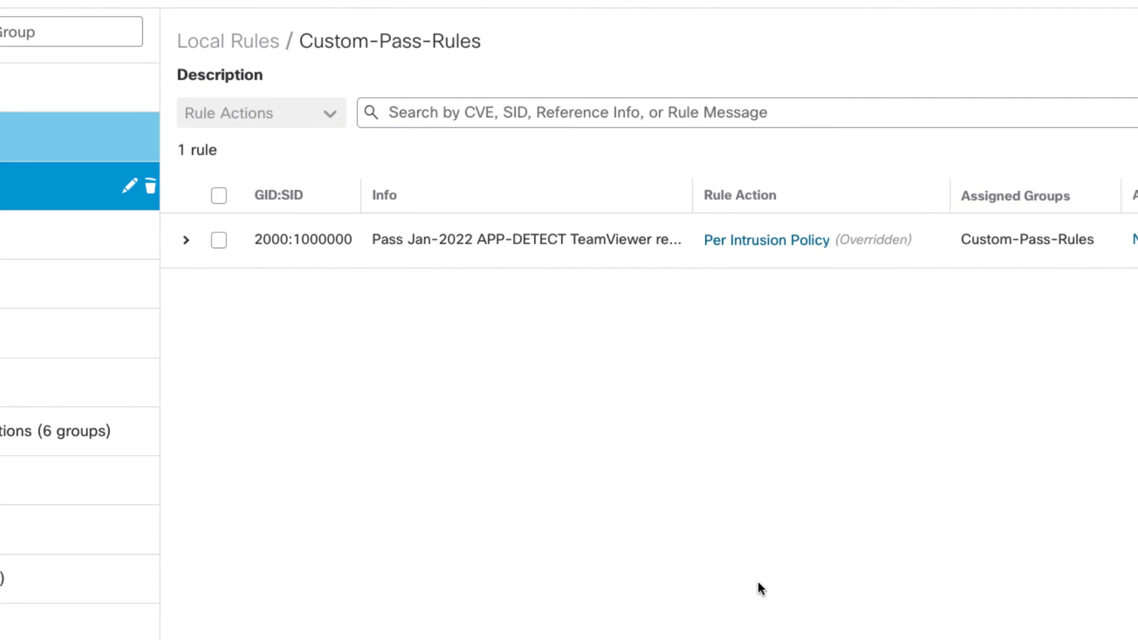
mouse_move(220, 276)
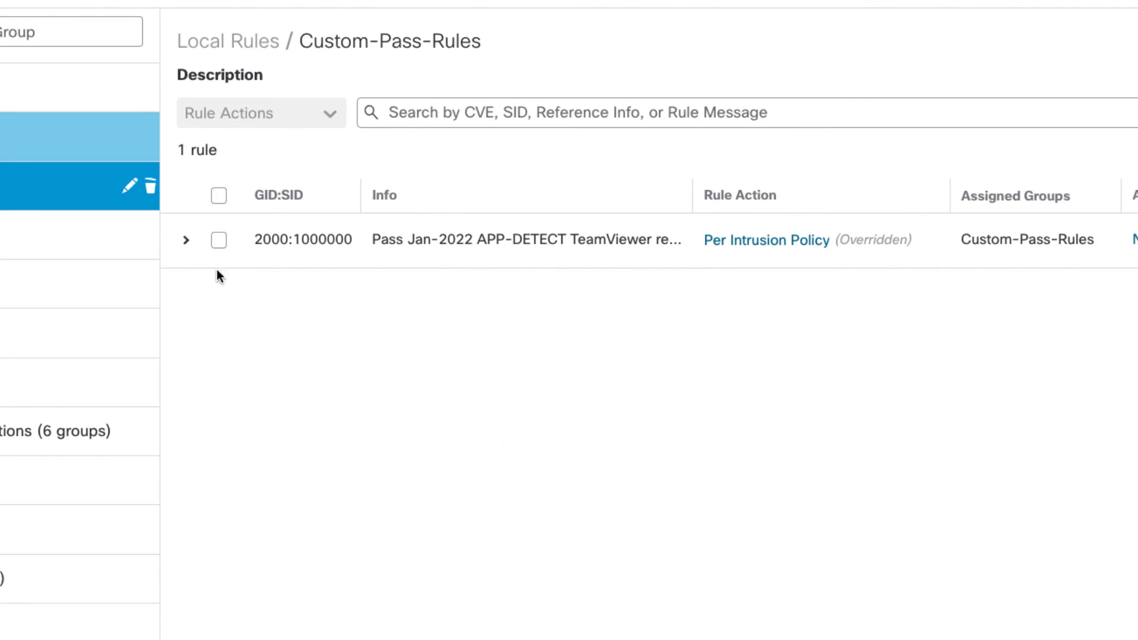
left_click(186, 239)
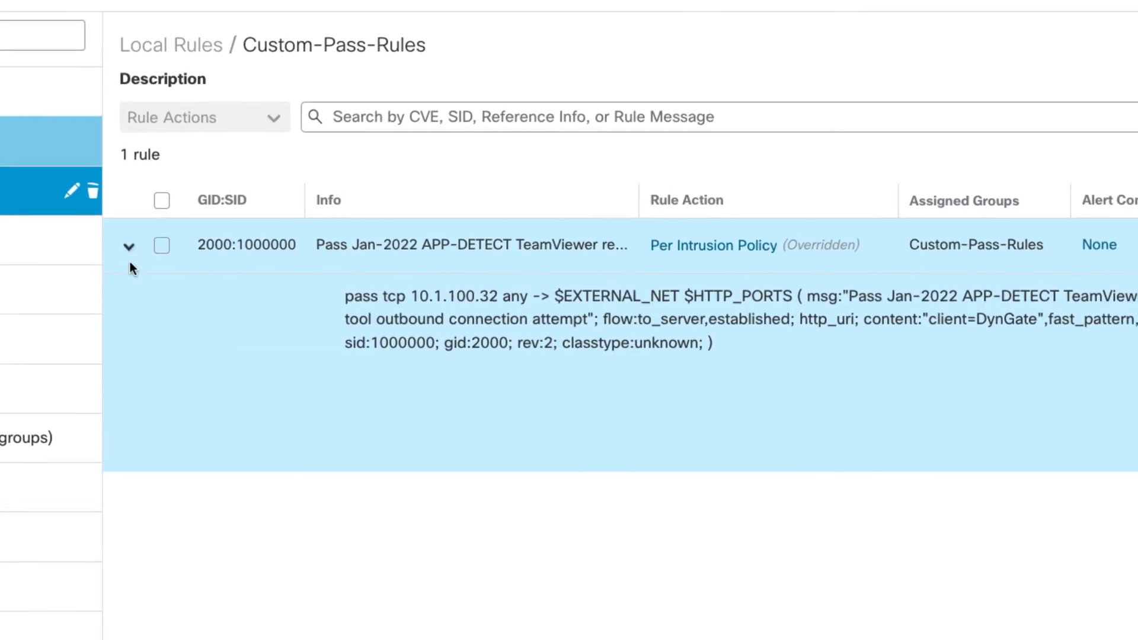